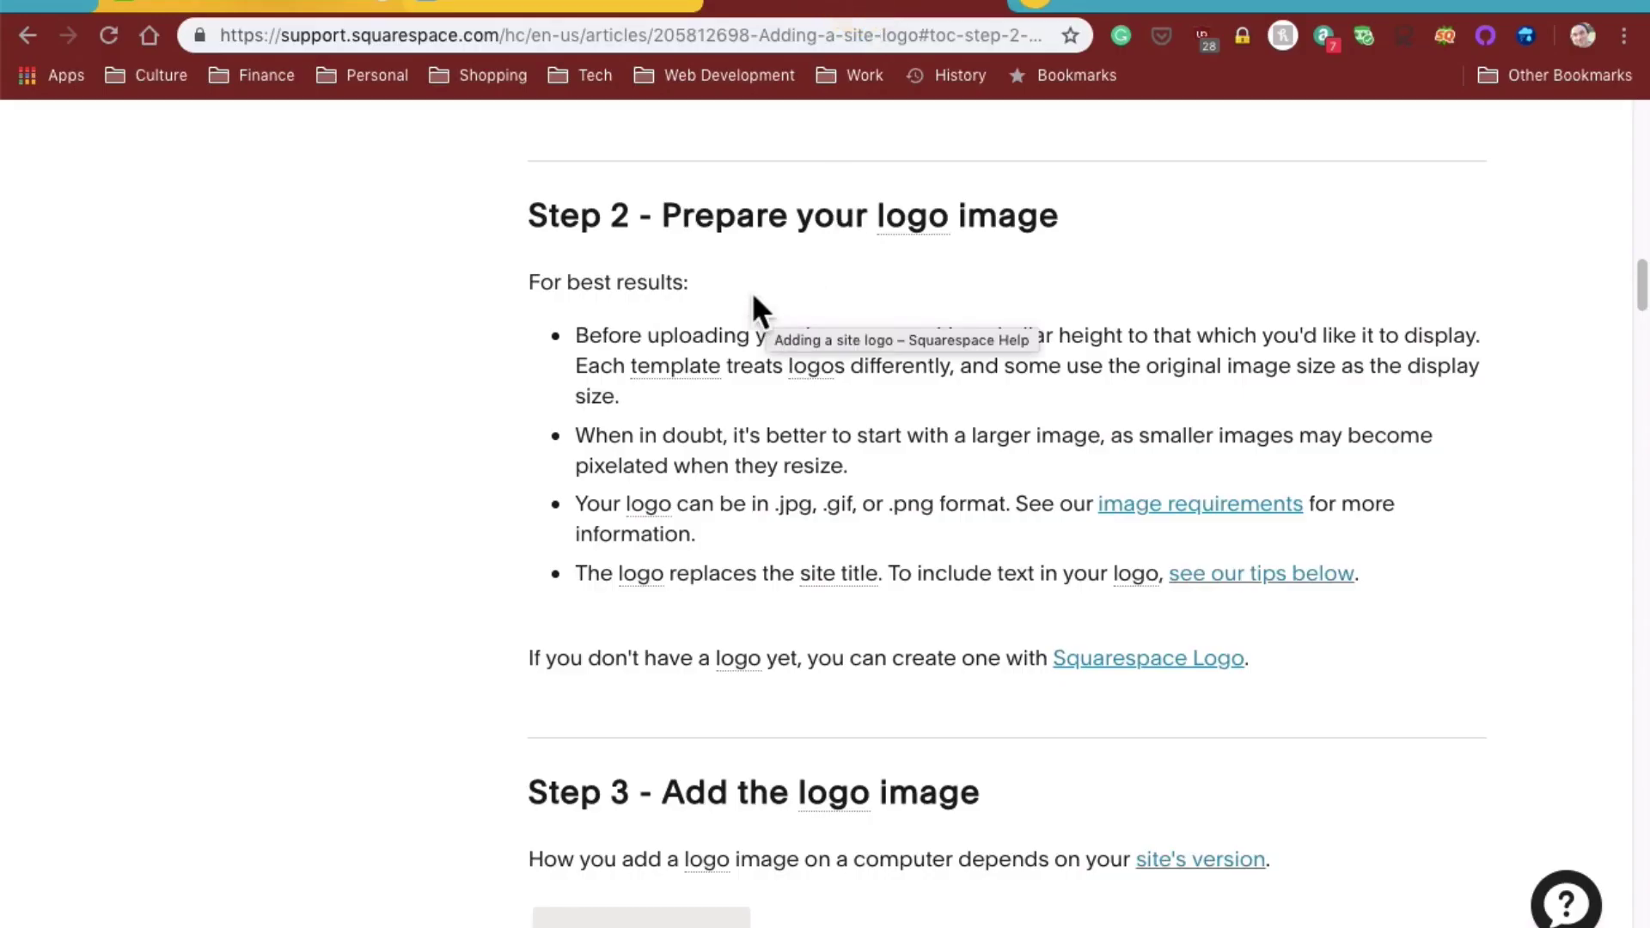
mouse_move(482, 428)
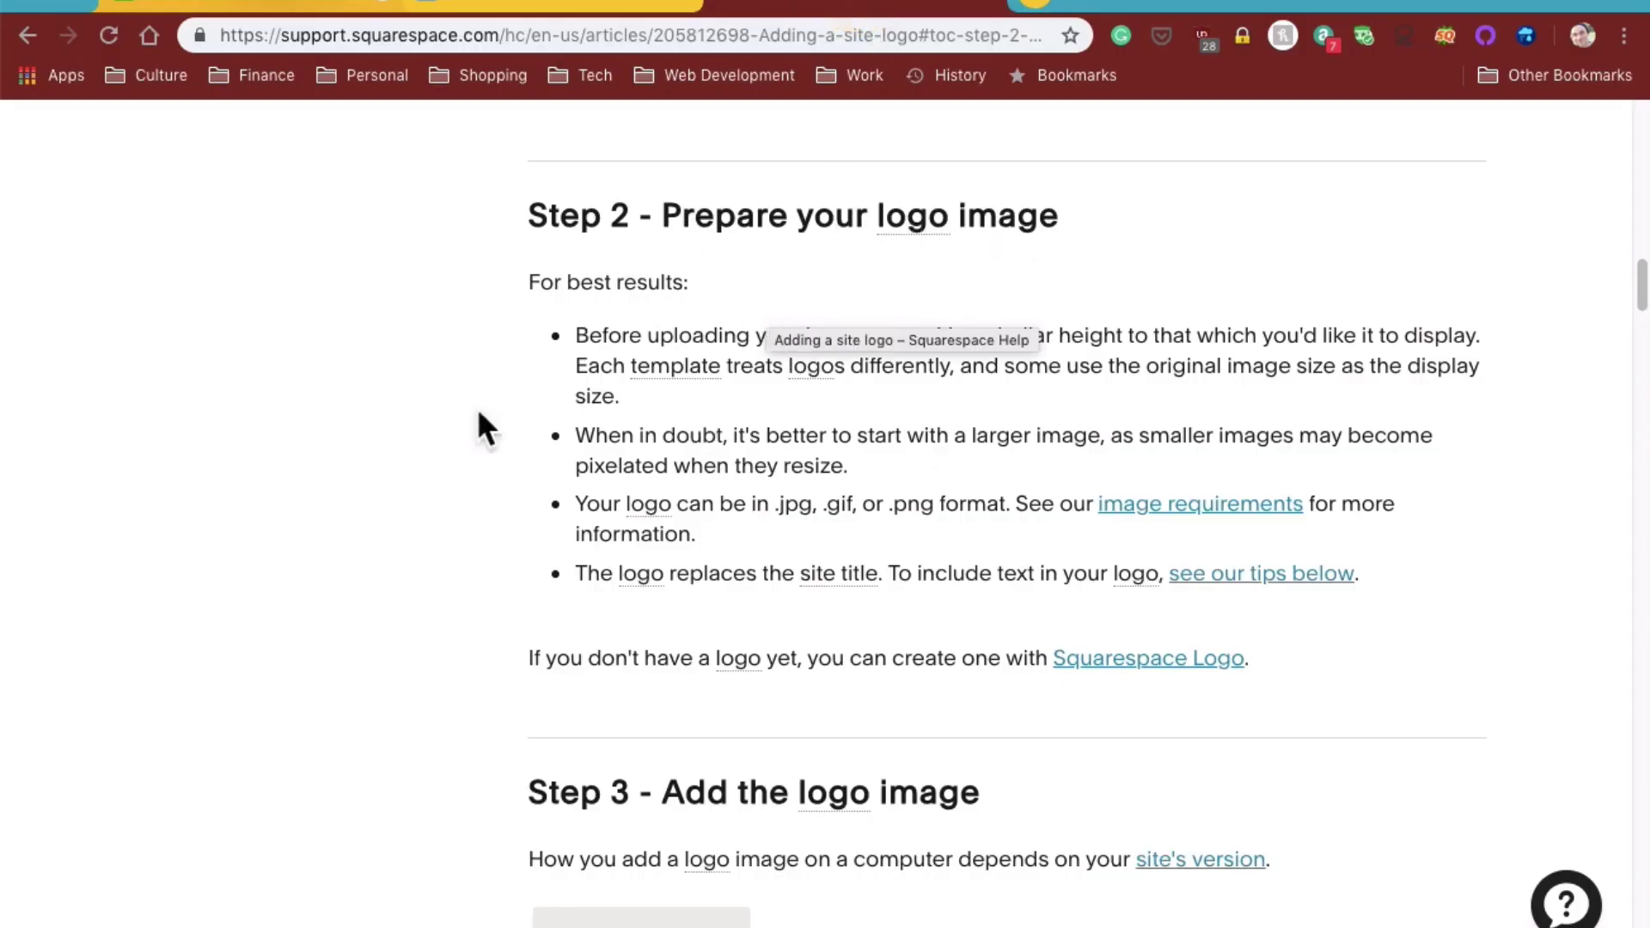
mouse_move(1117, 238)
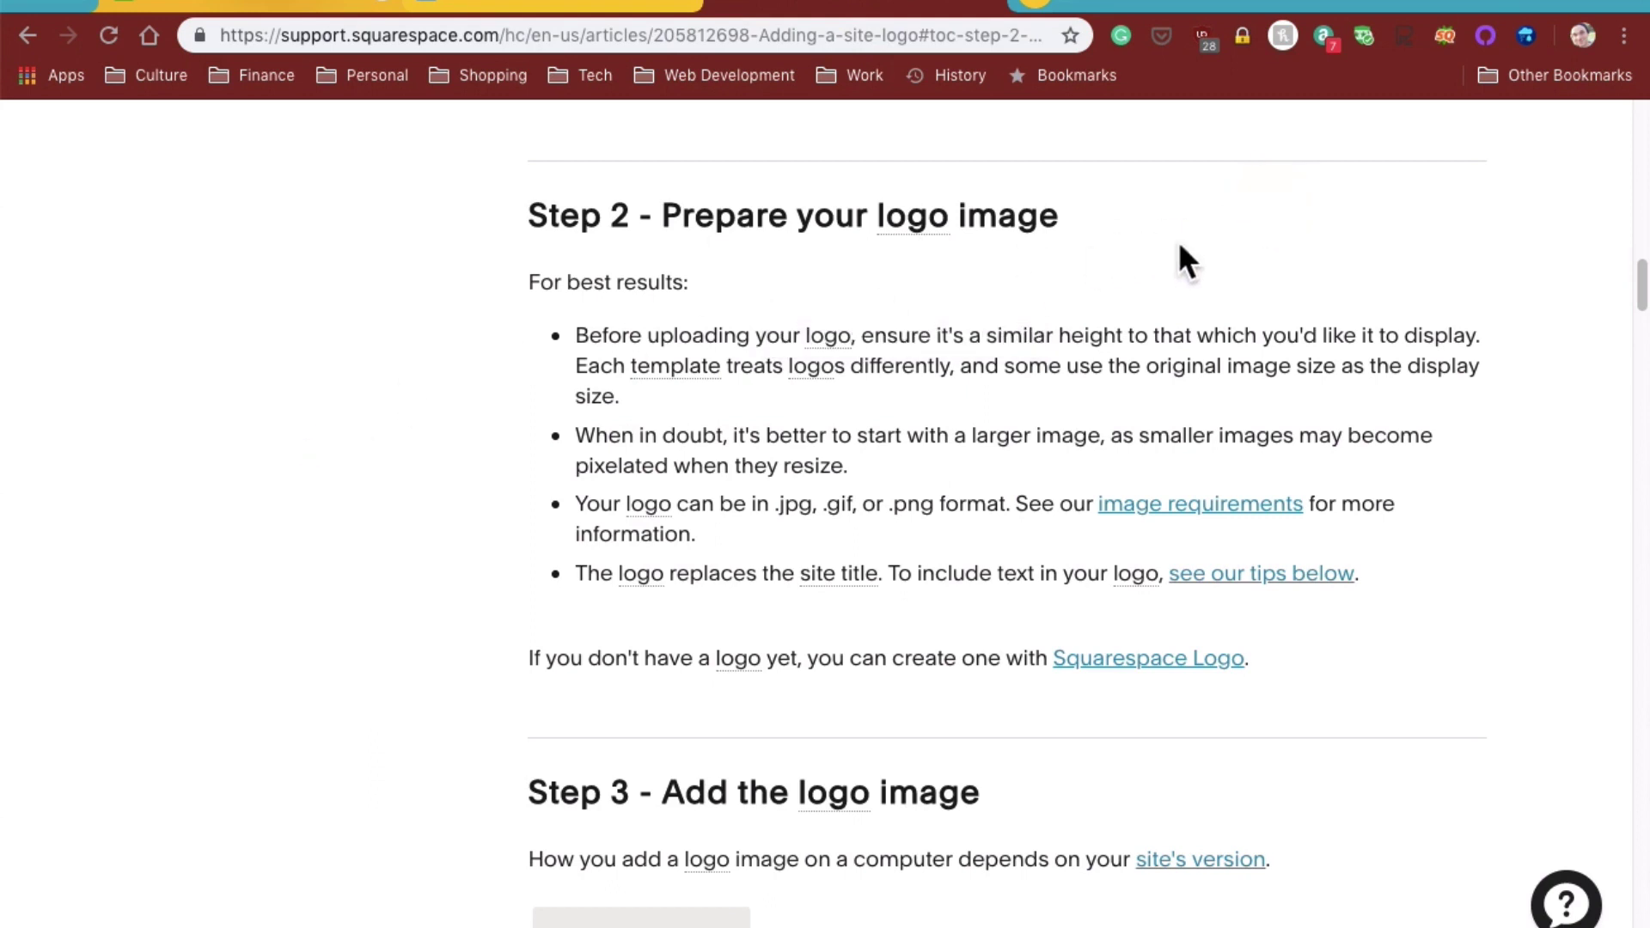
mouse_move(955, 296)
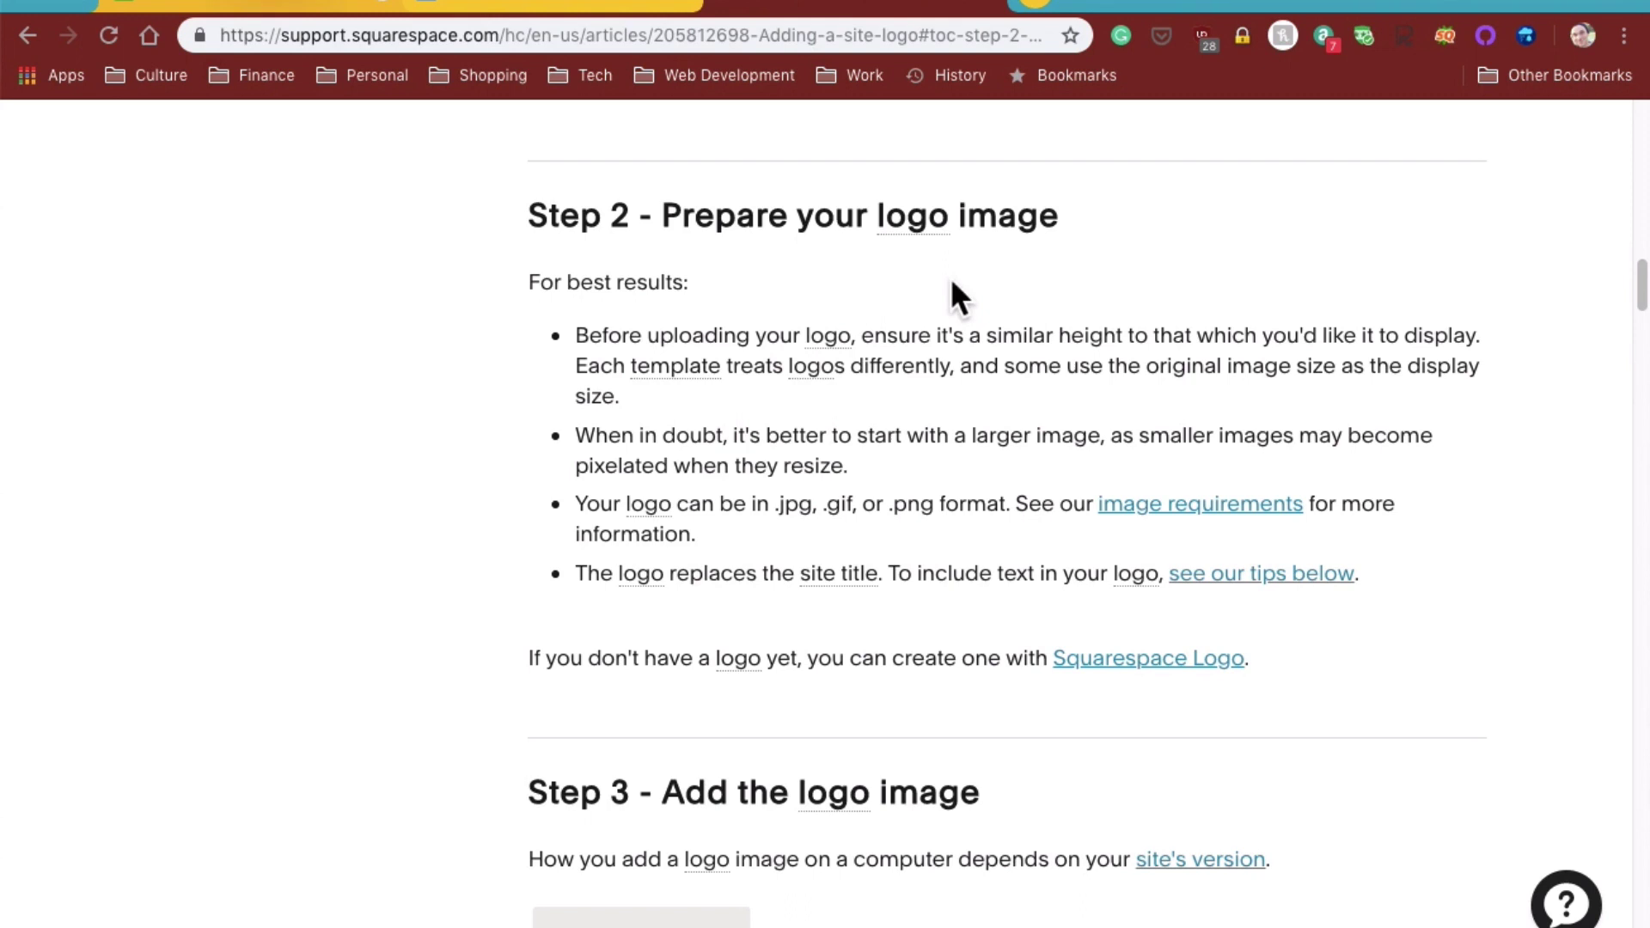
mouse_move(1079, 305)
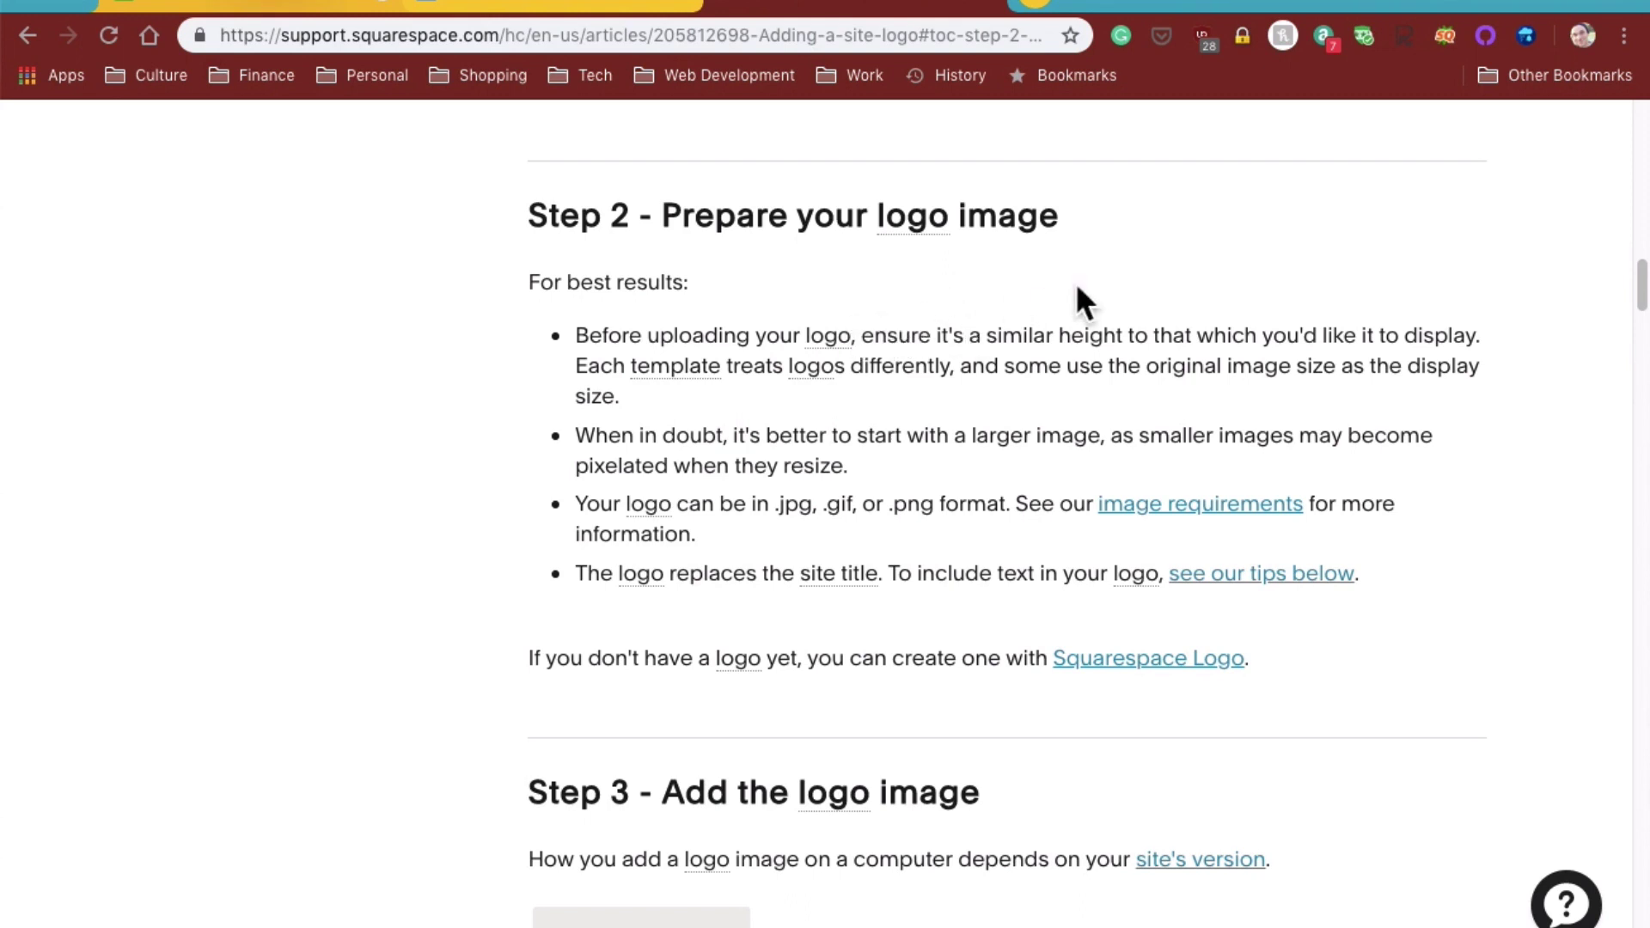
mouse_move(684, 411)
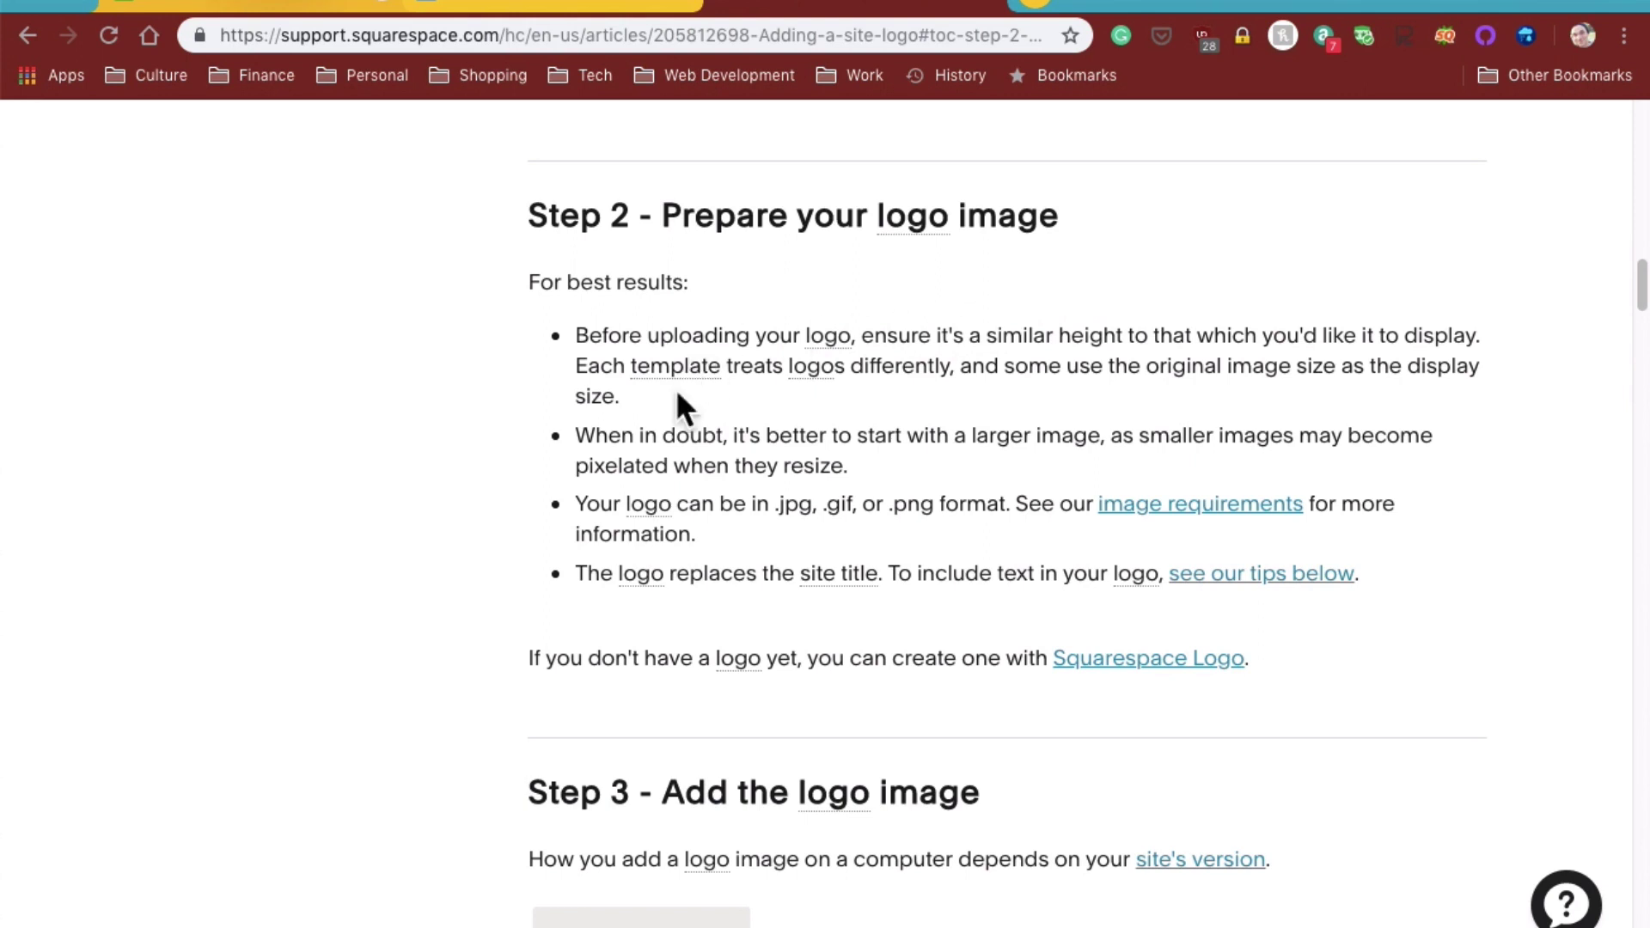
mouse_move(928, 408)
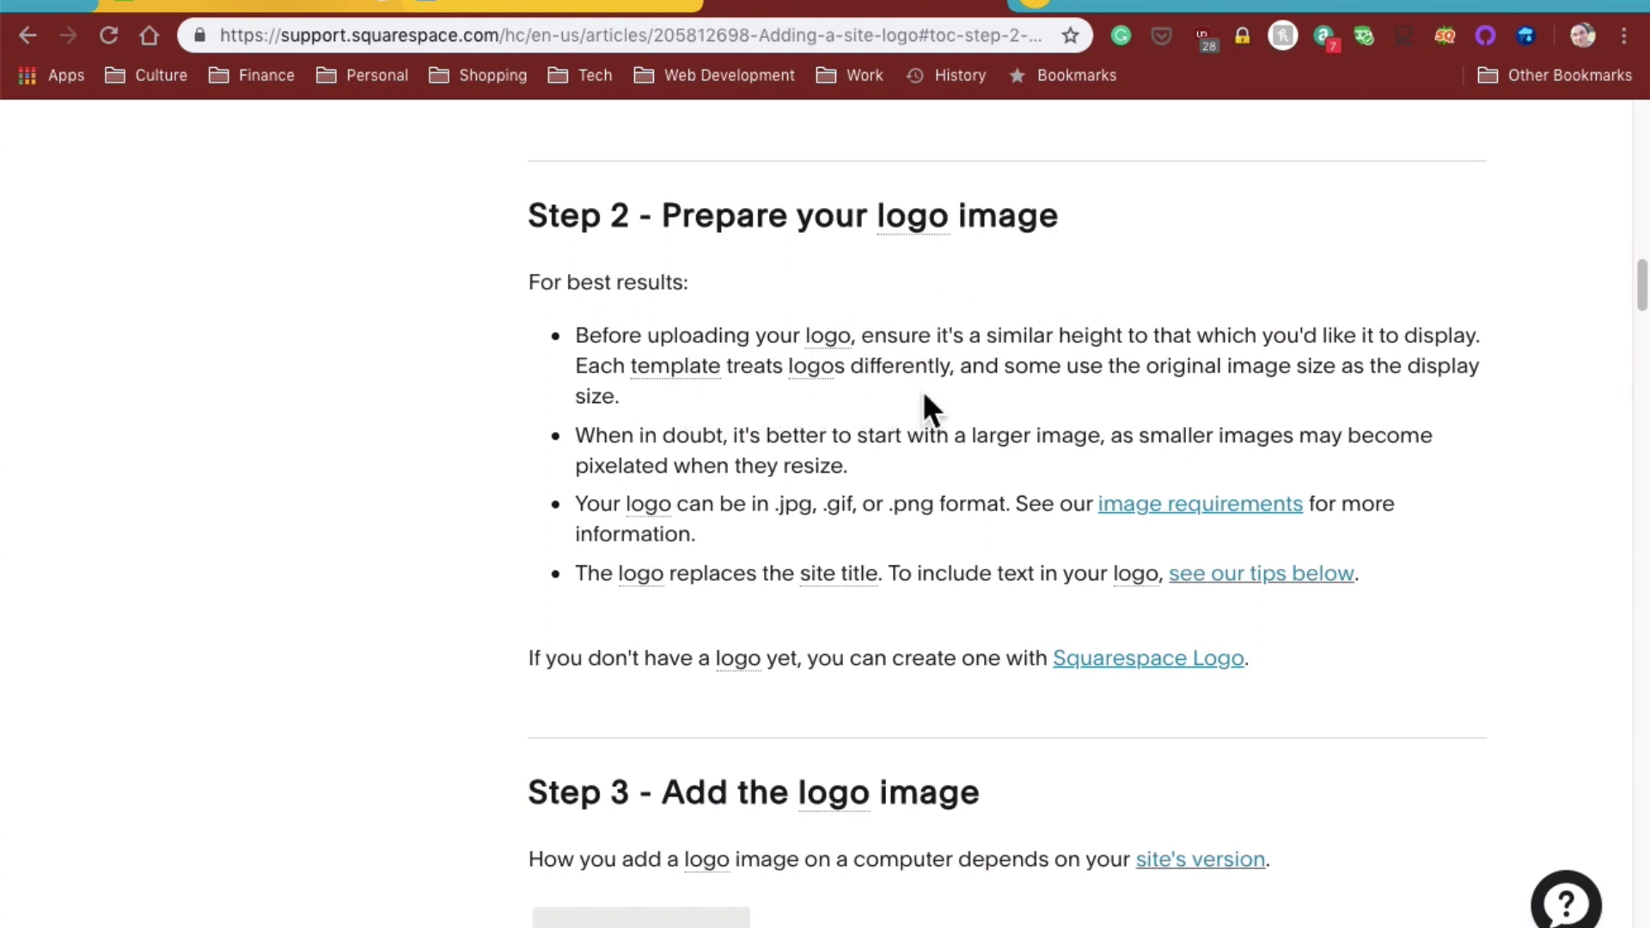
mouse_move(941, 413)
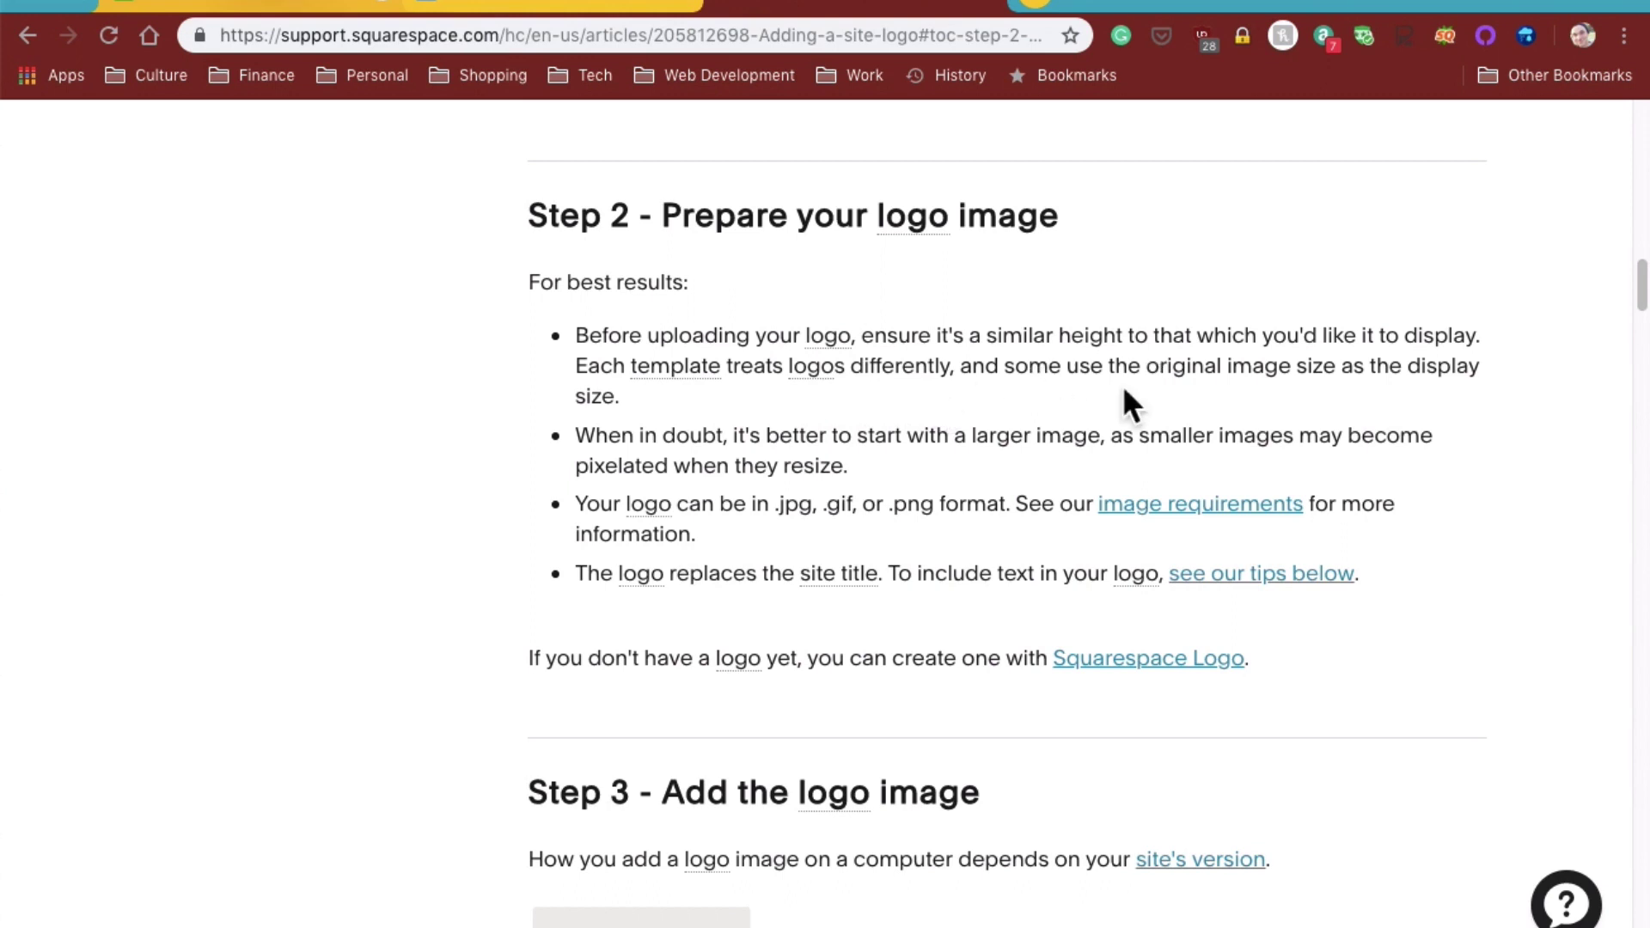
mouse_move(1363, 410)
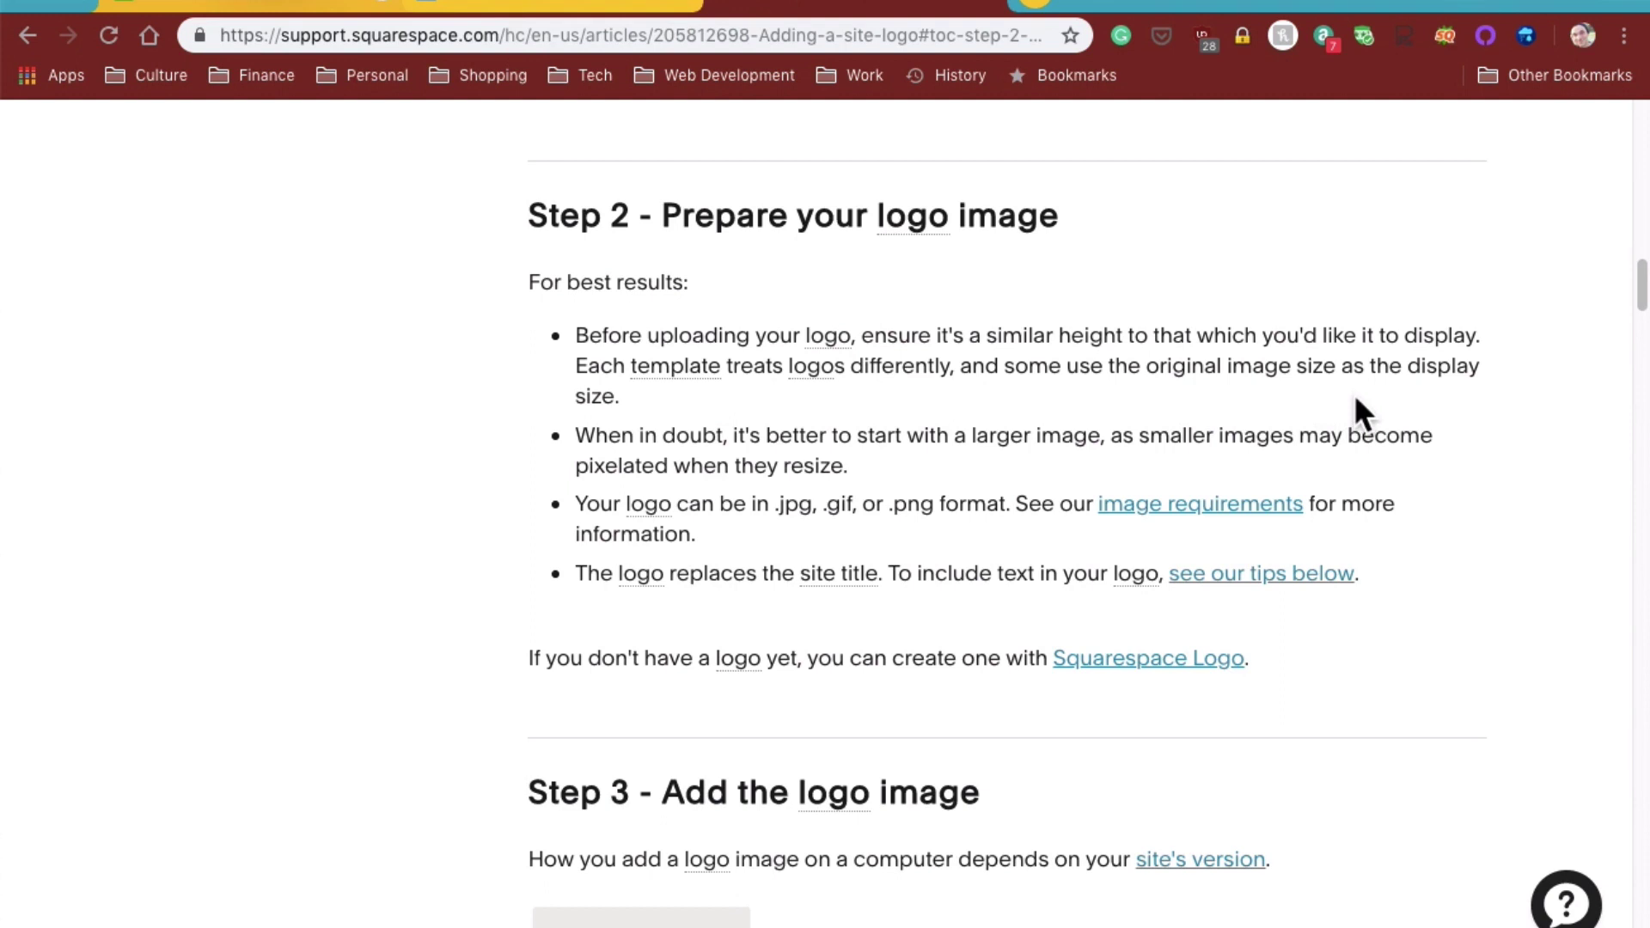
mouse_move(839, 451)
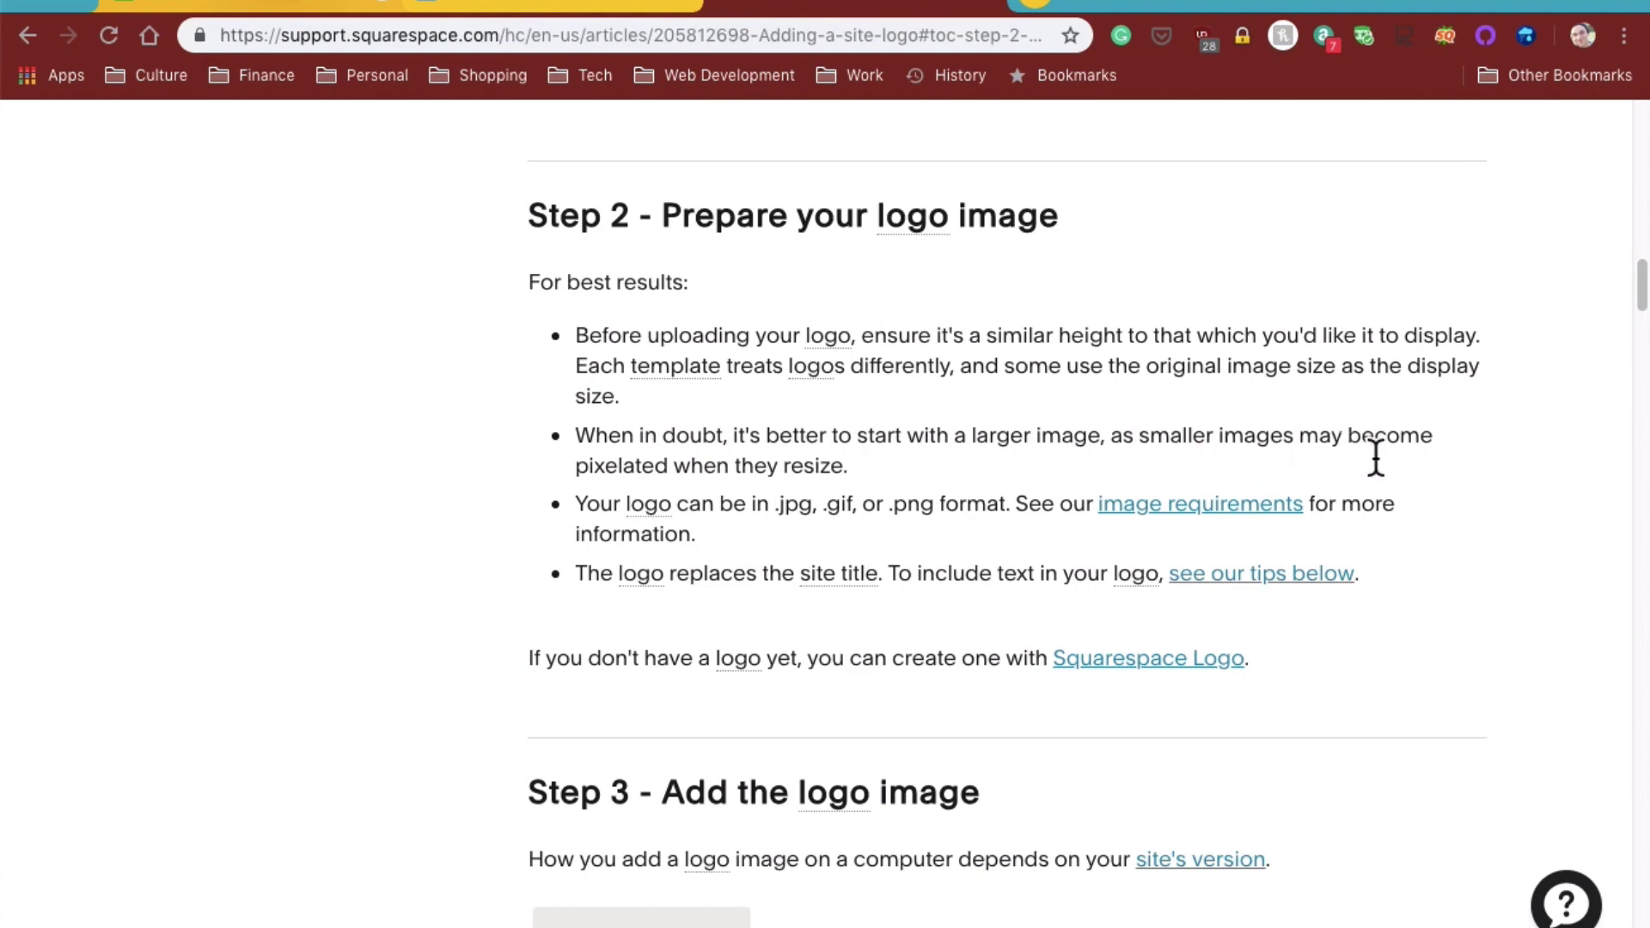
mouse_move(636, 408)
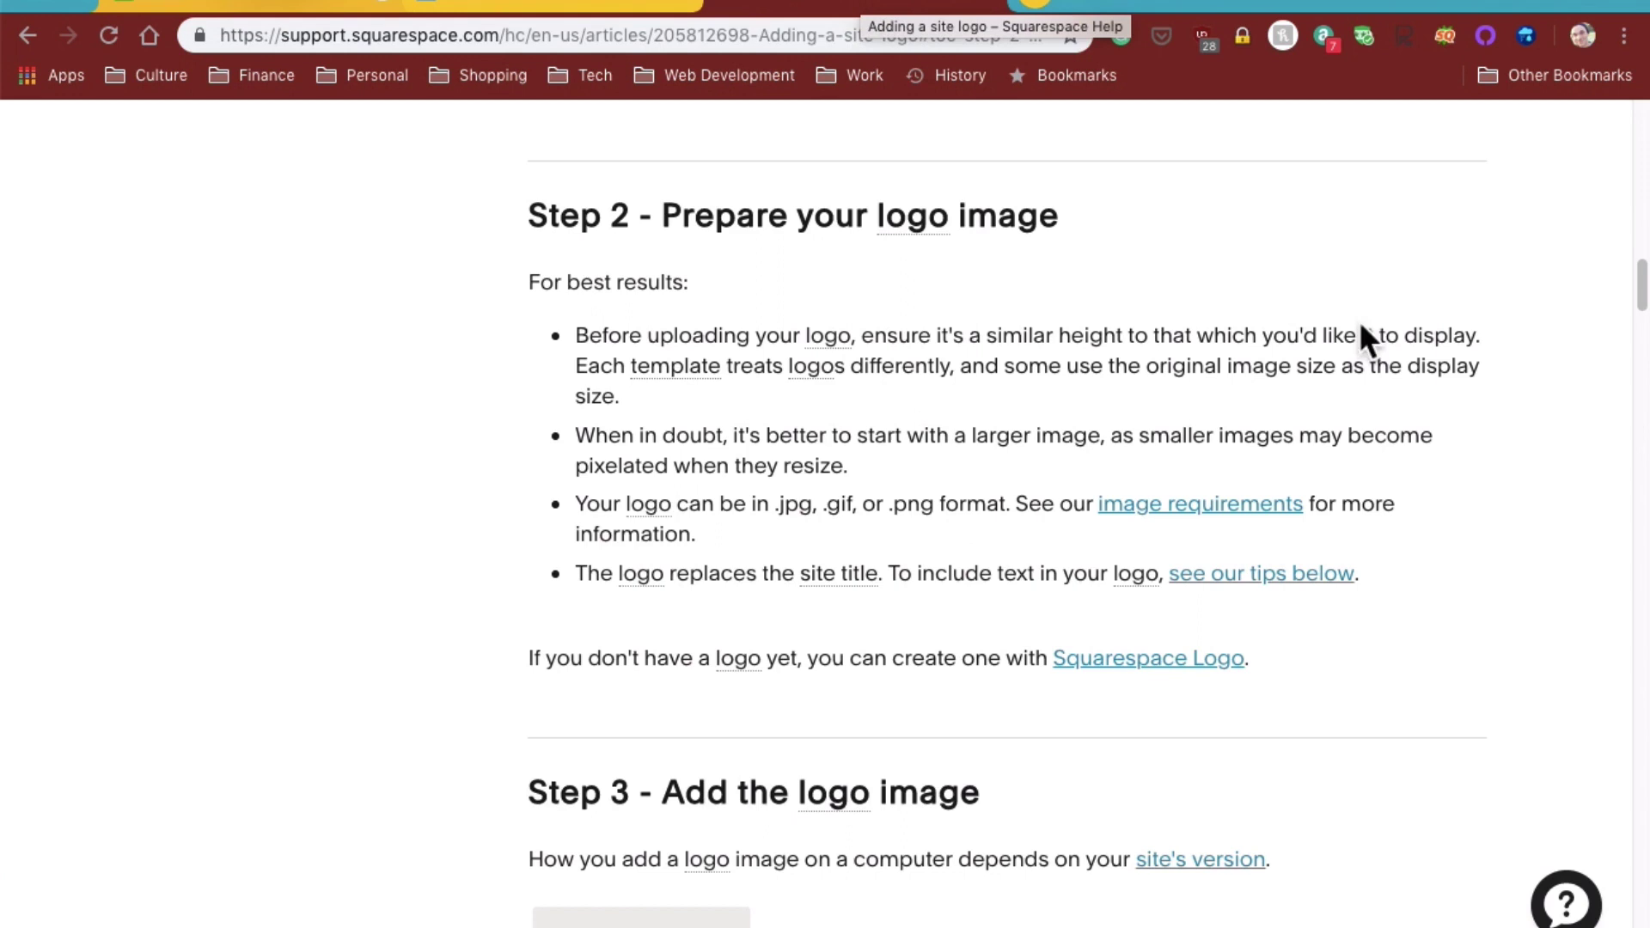
mouse_move(1538, 545)
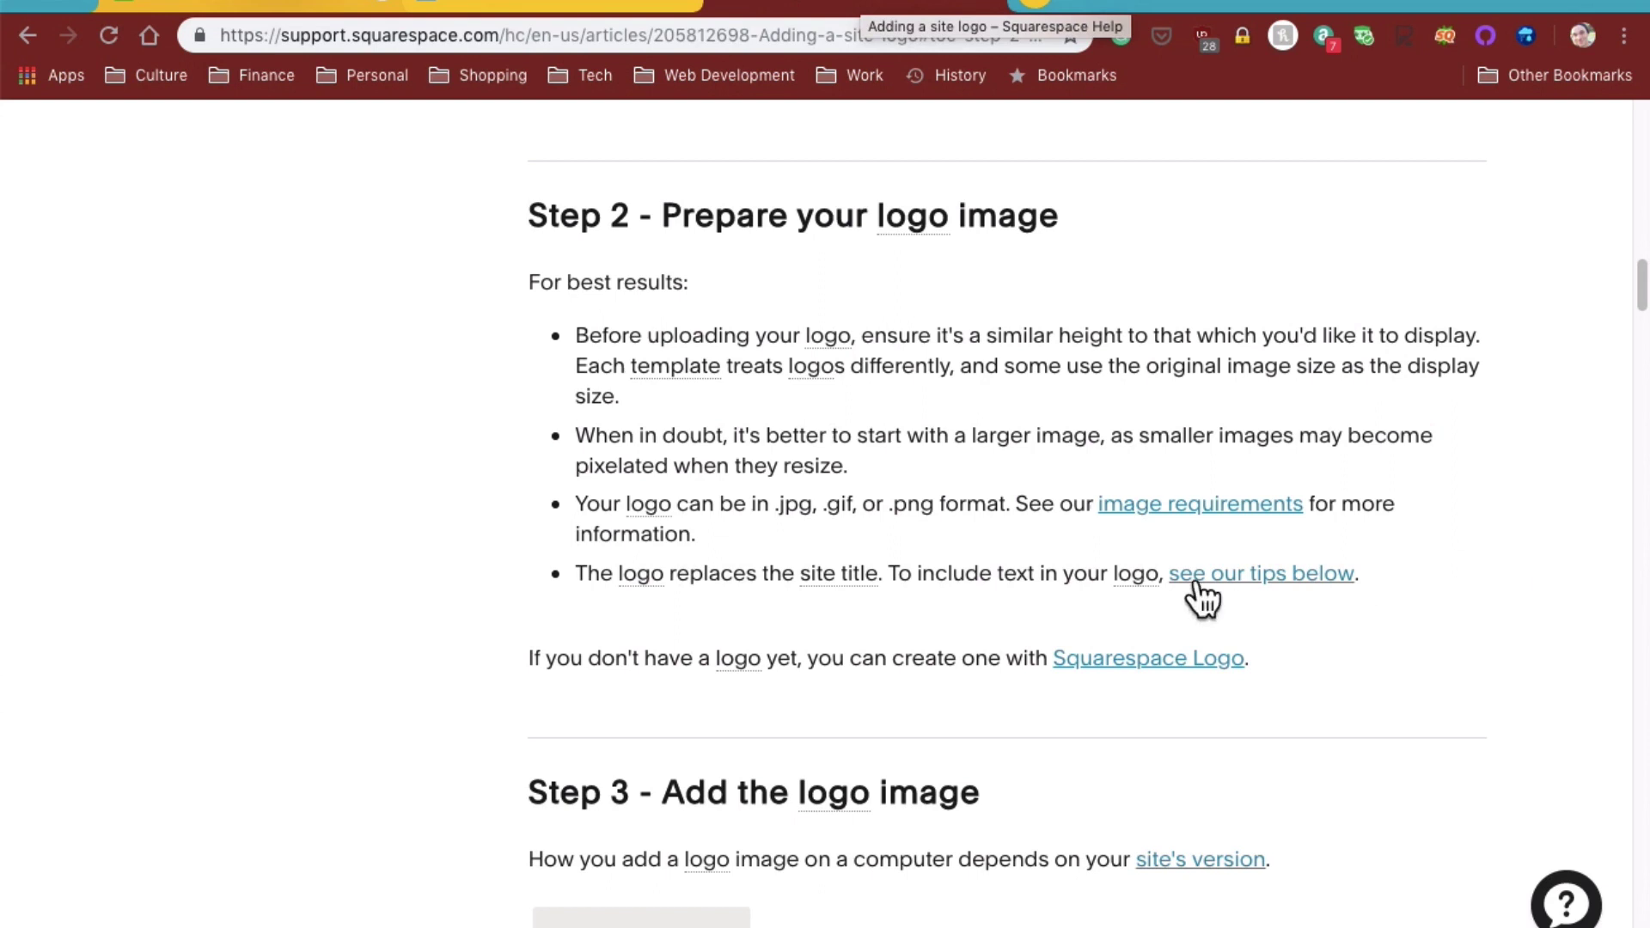
mouse_move(831, 547)
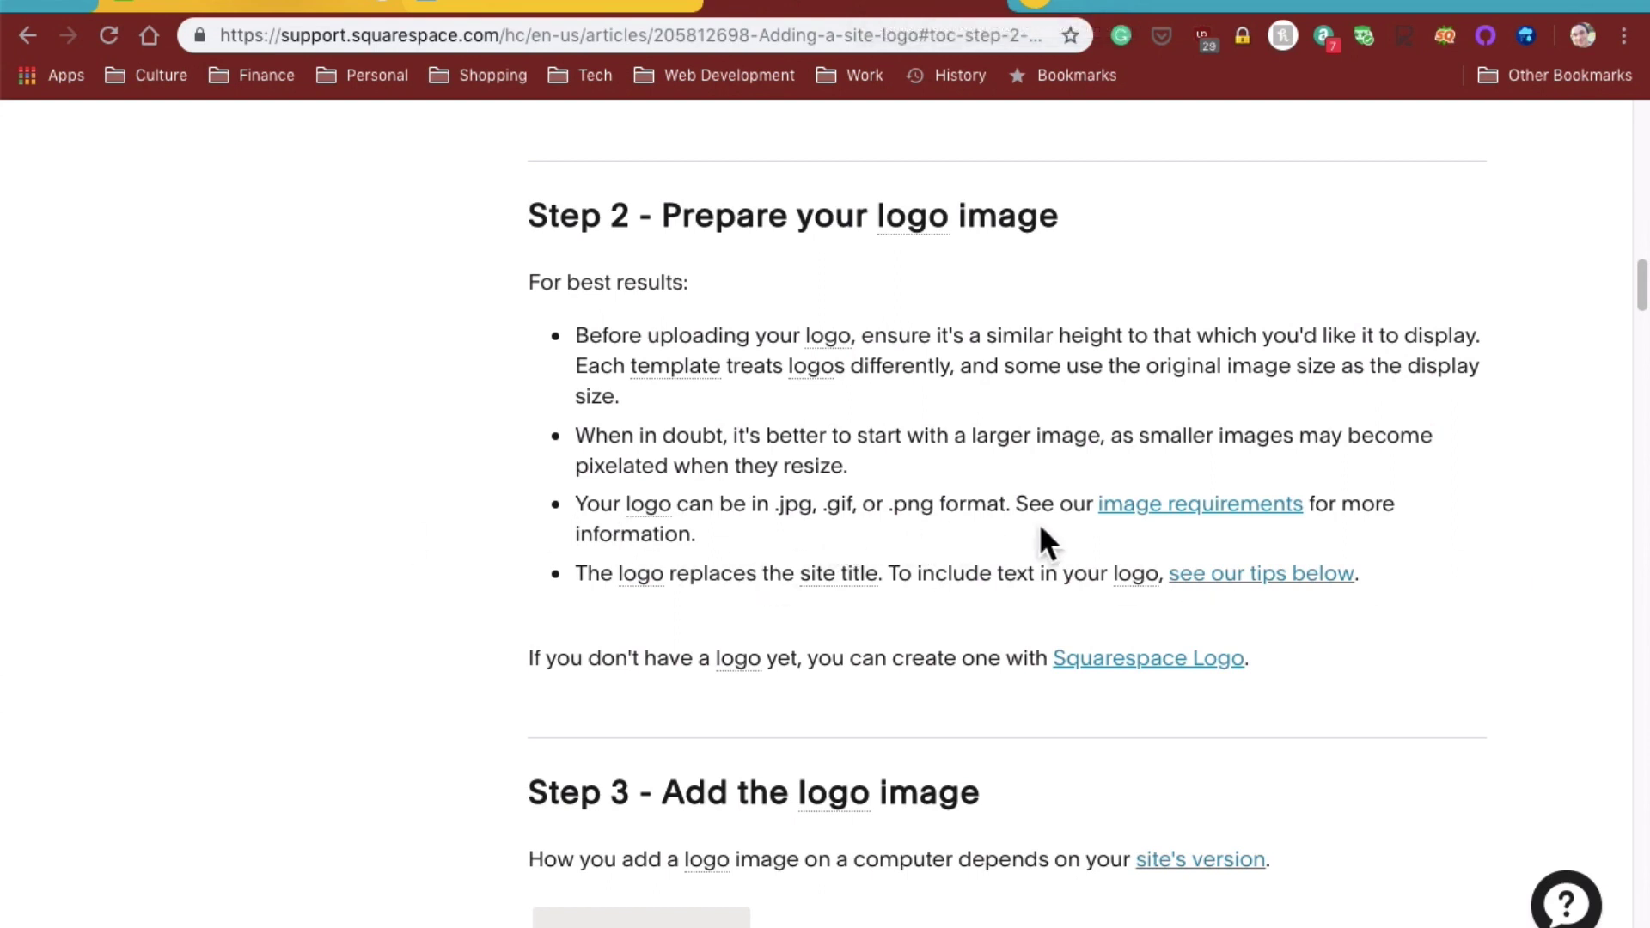
mouse_move(1131, 542)
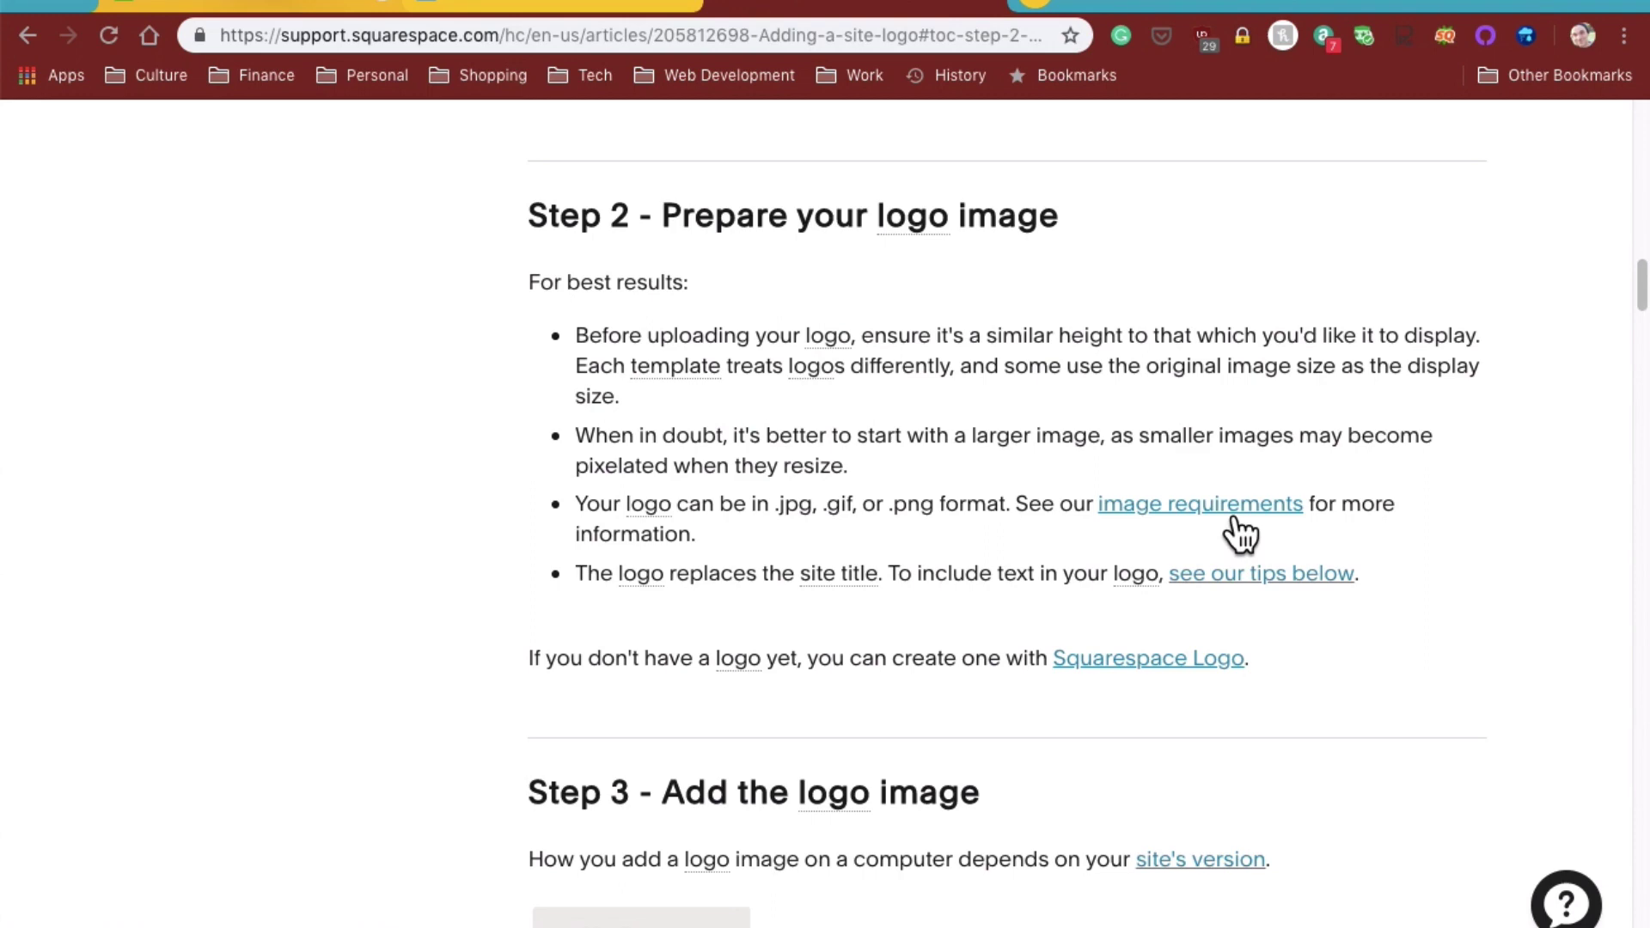
- Read the image best practices: files under 500 KB and widths of 1500–2500 pixels
click(1199, 503)
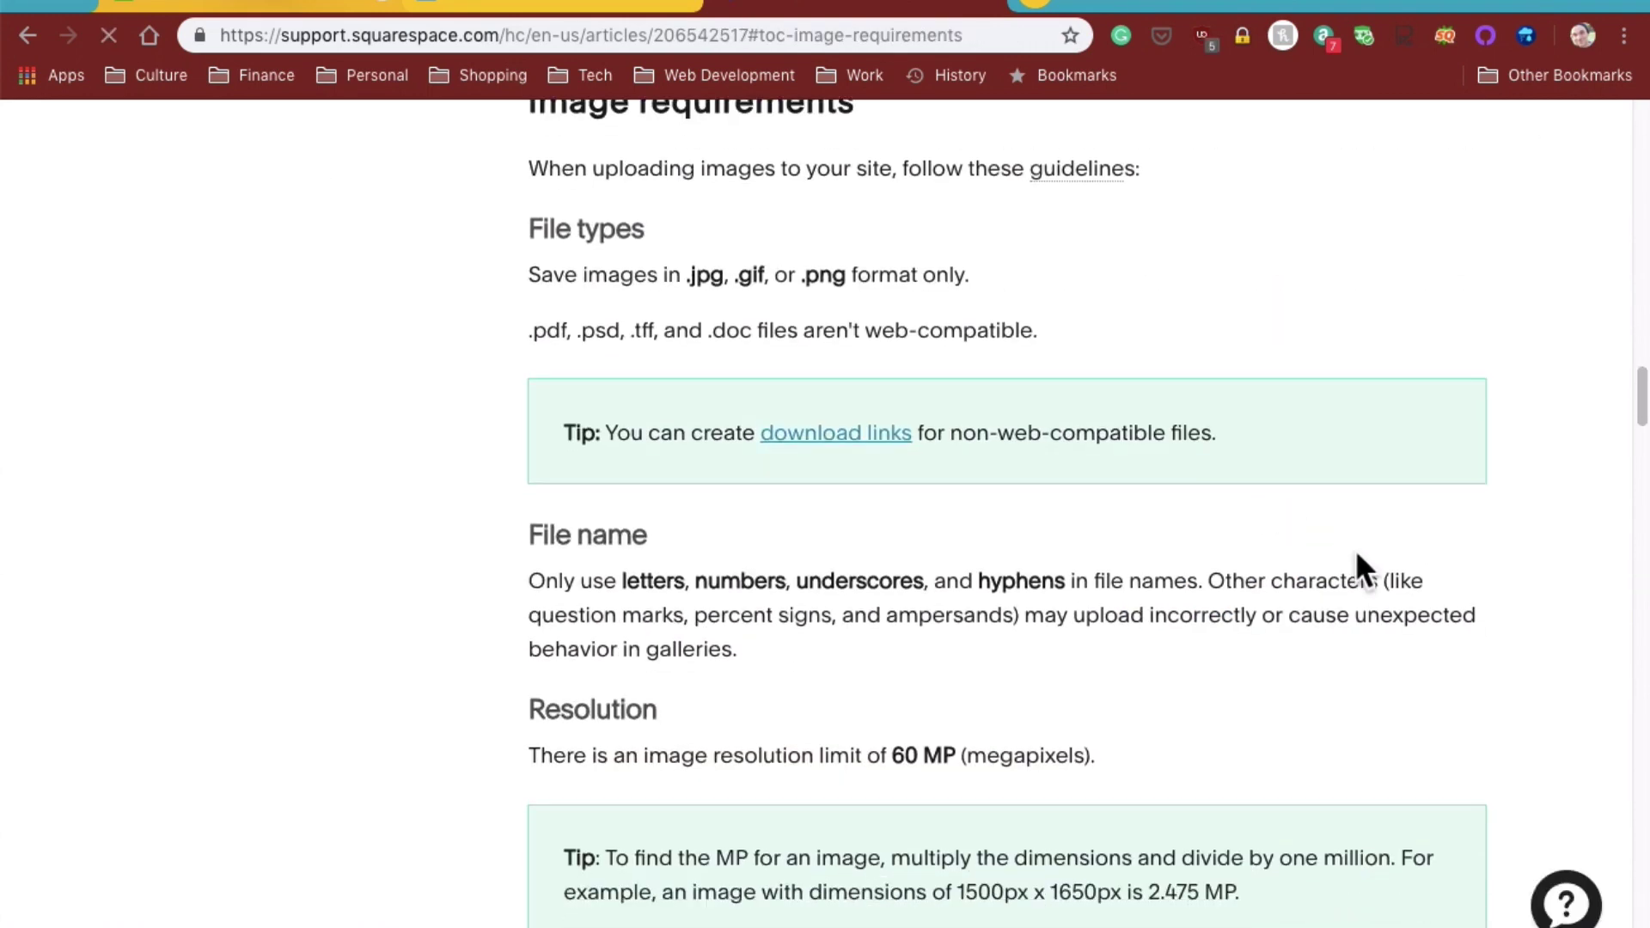
scroll(down, 3)
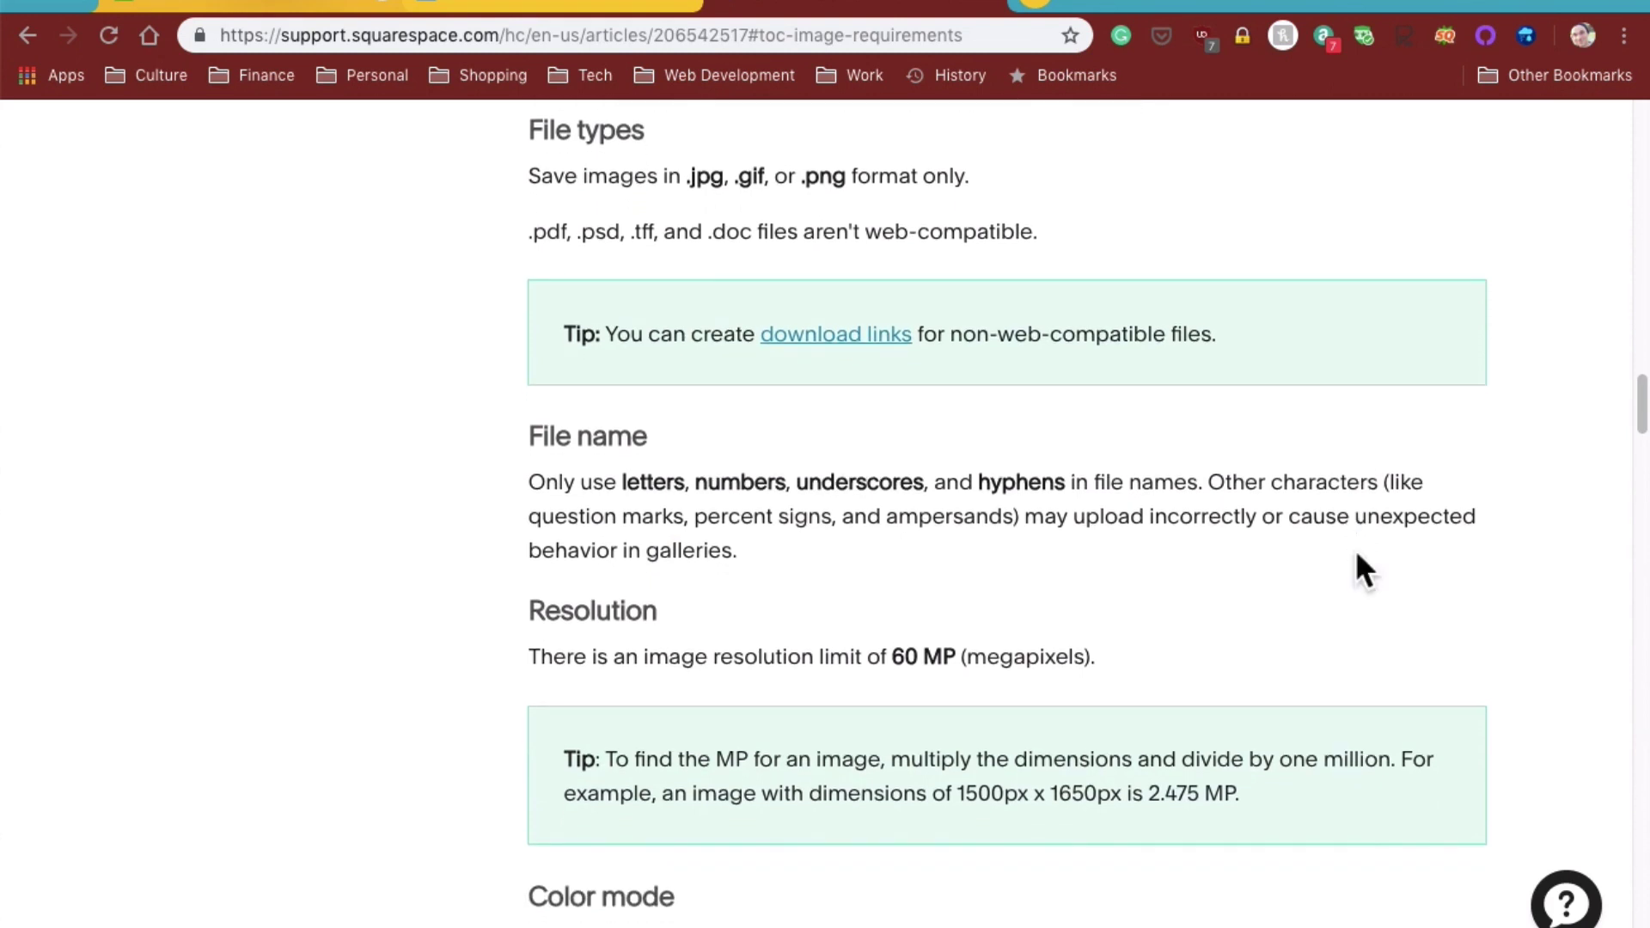
scroll(down, 3)
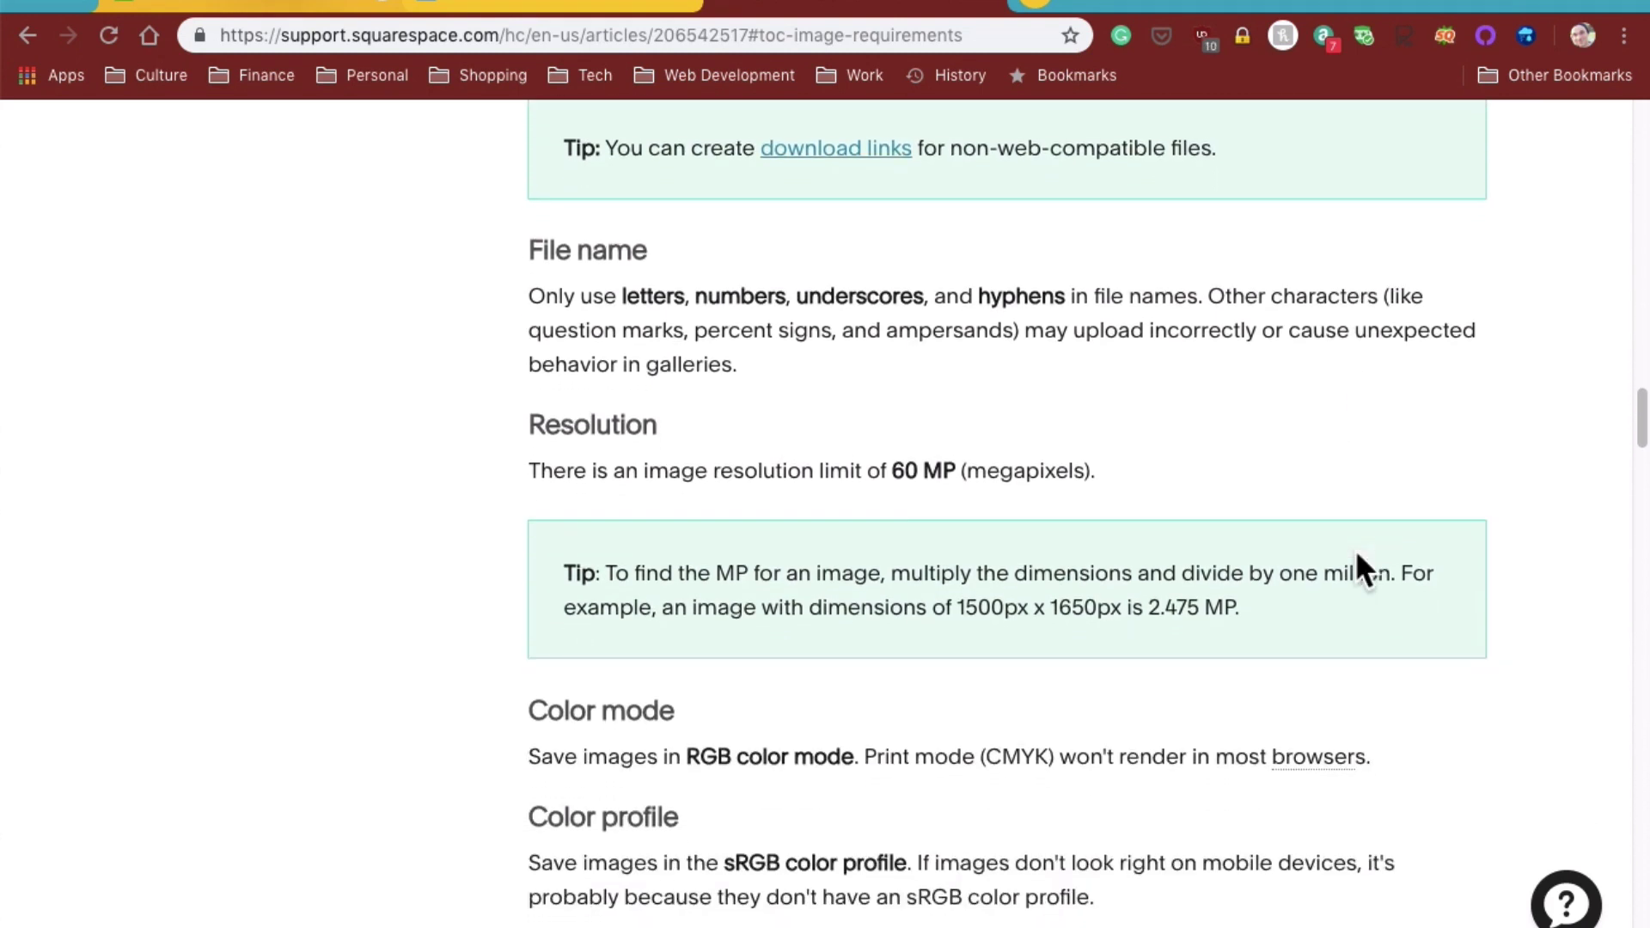
scroll(down, 3)
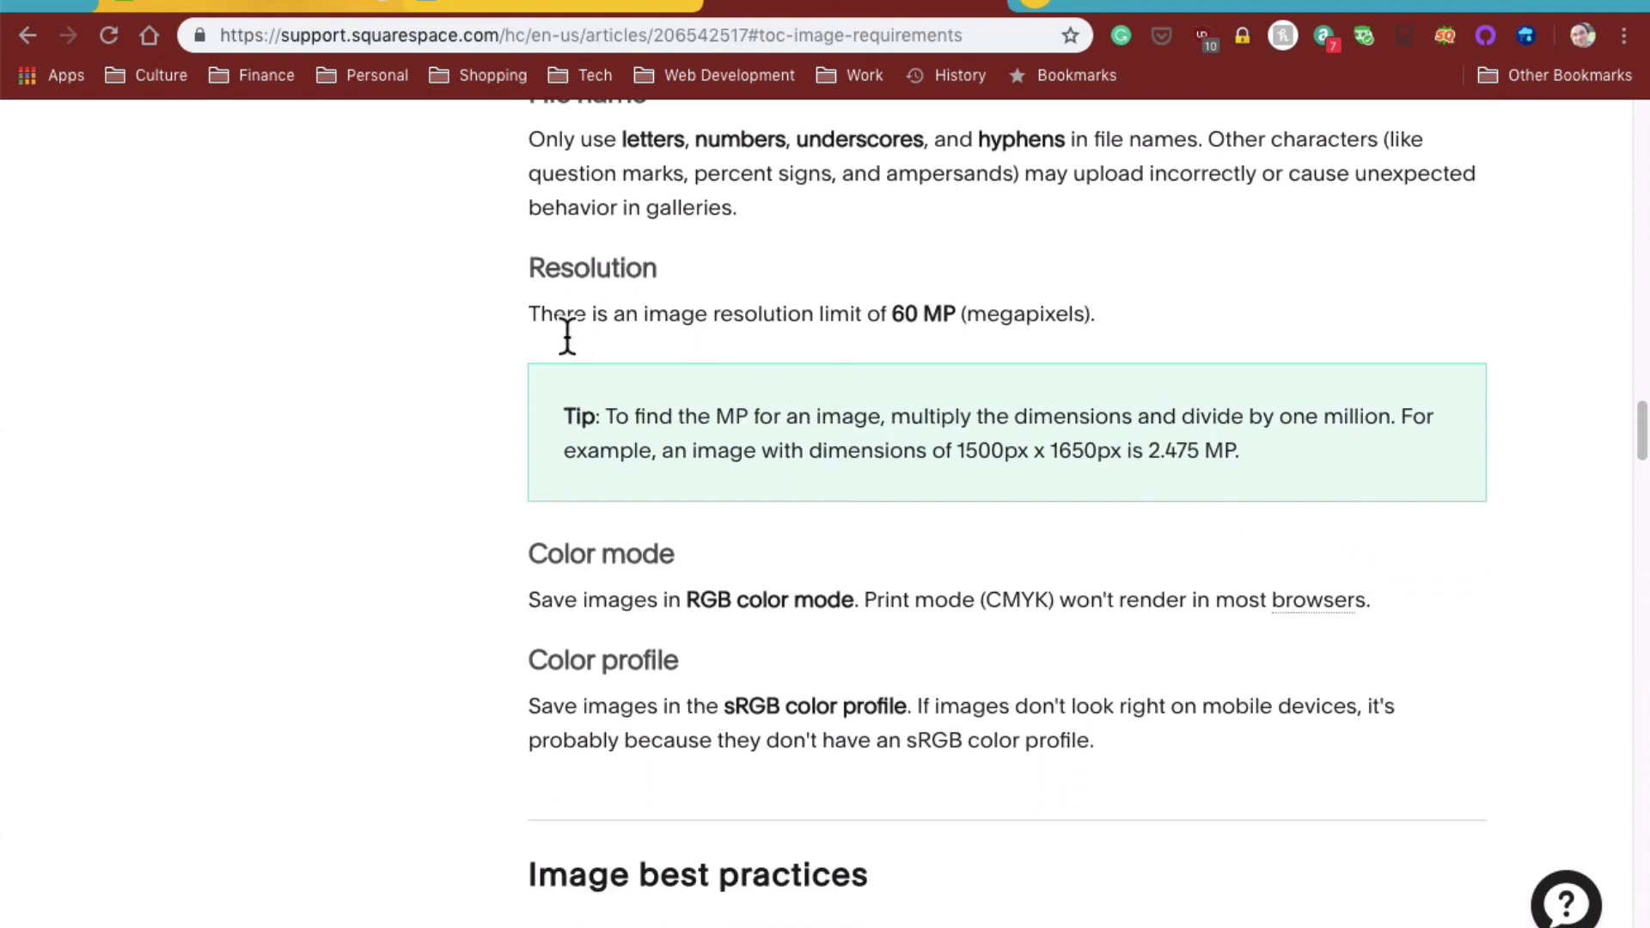
mouse_move(819, 337)
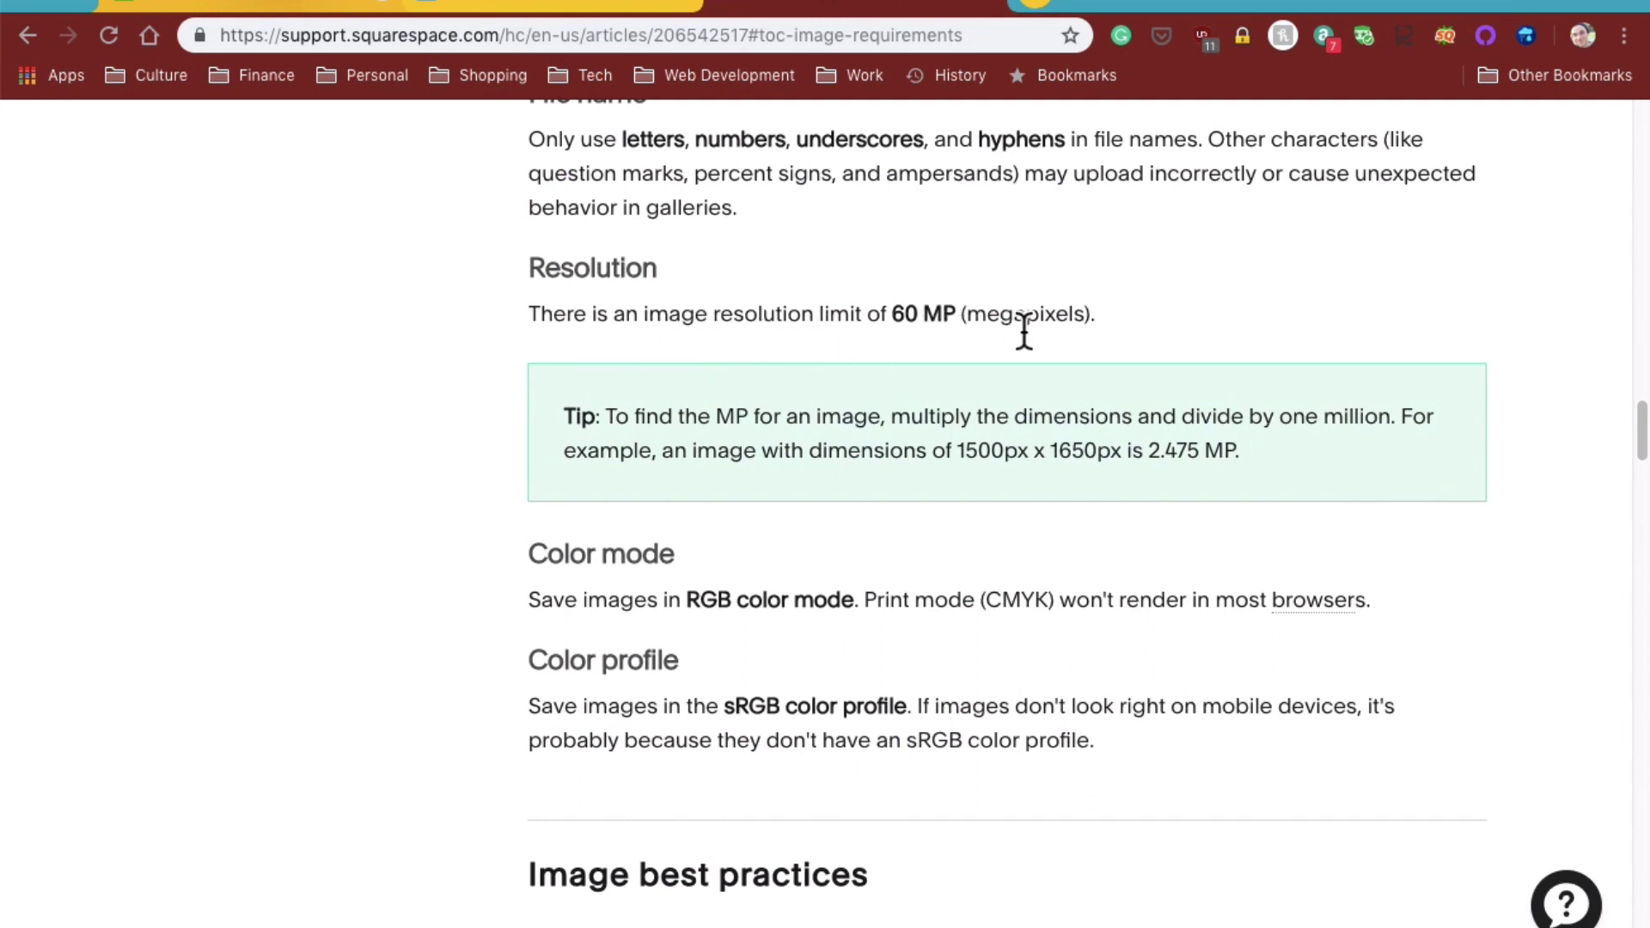
mouse_move(782, 455)
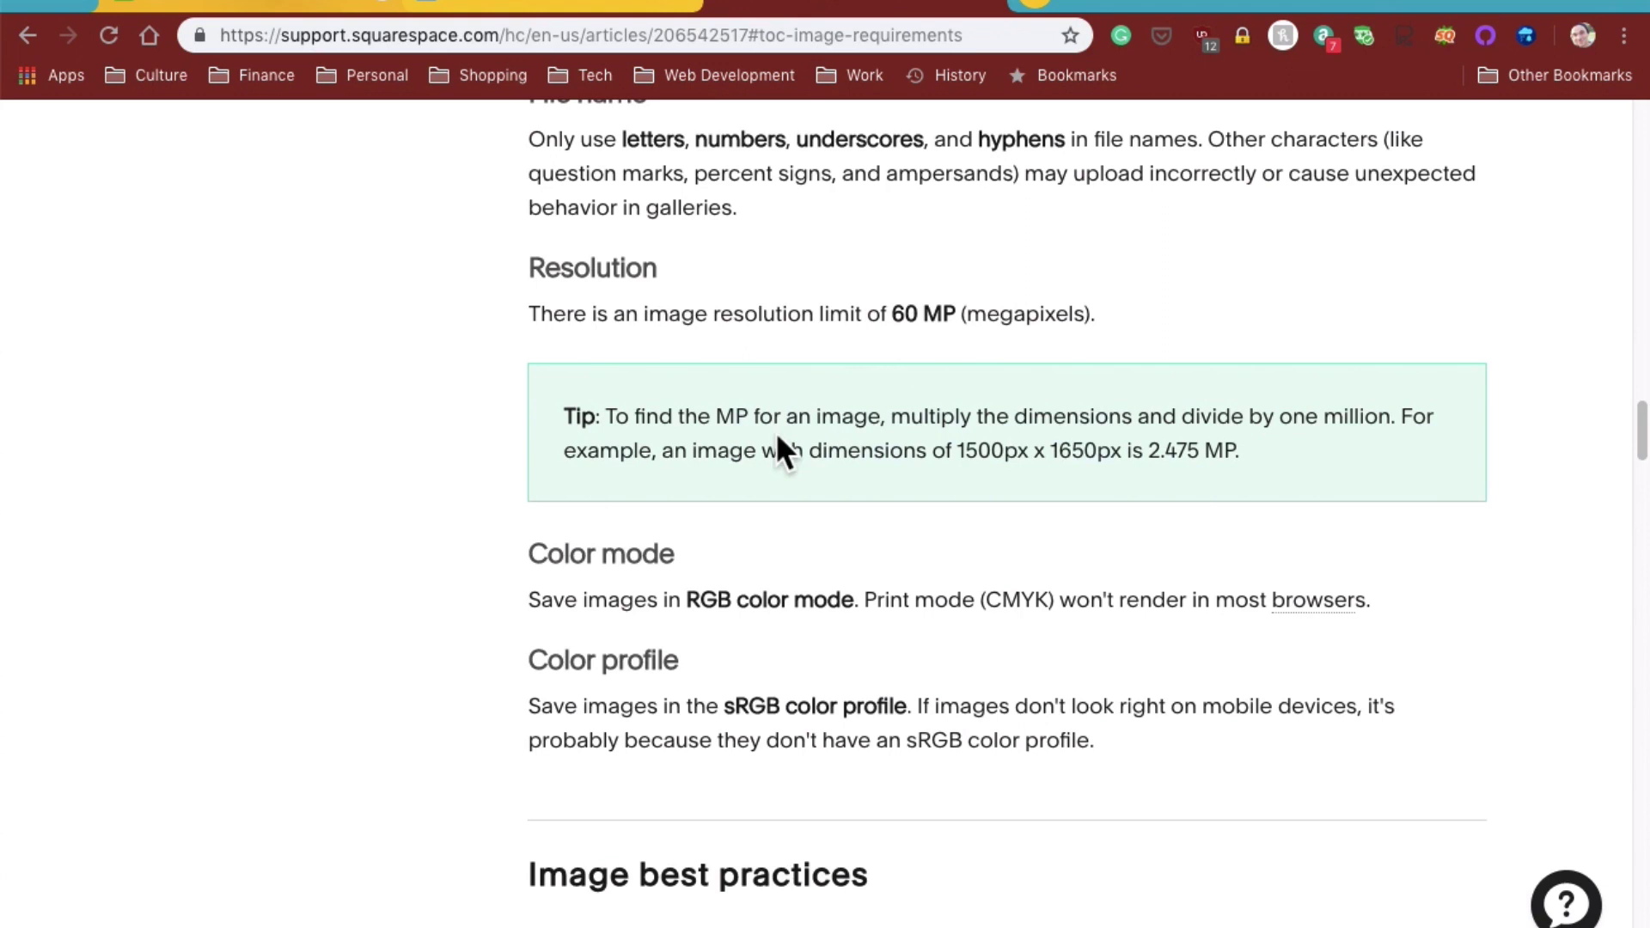
mouse_move(764, 463)
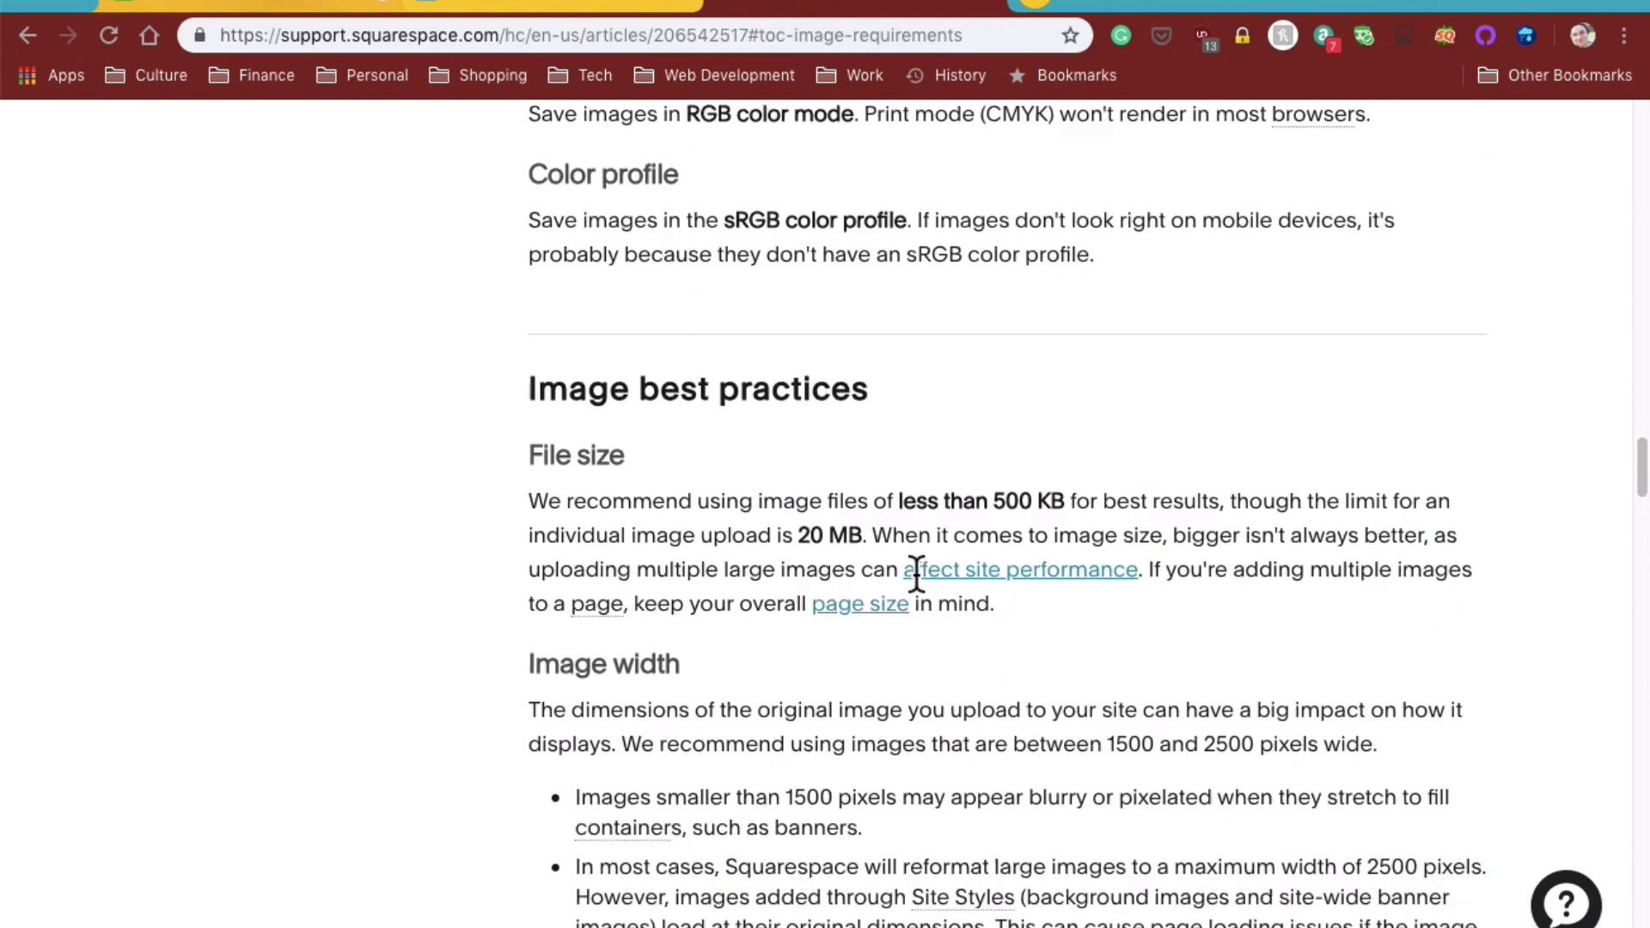
scroll(down, 3)
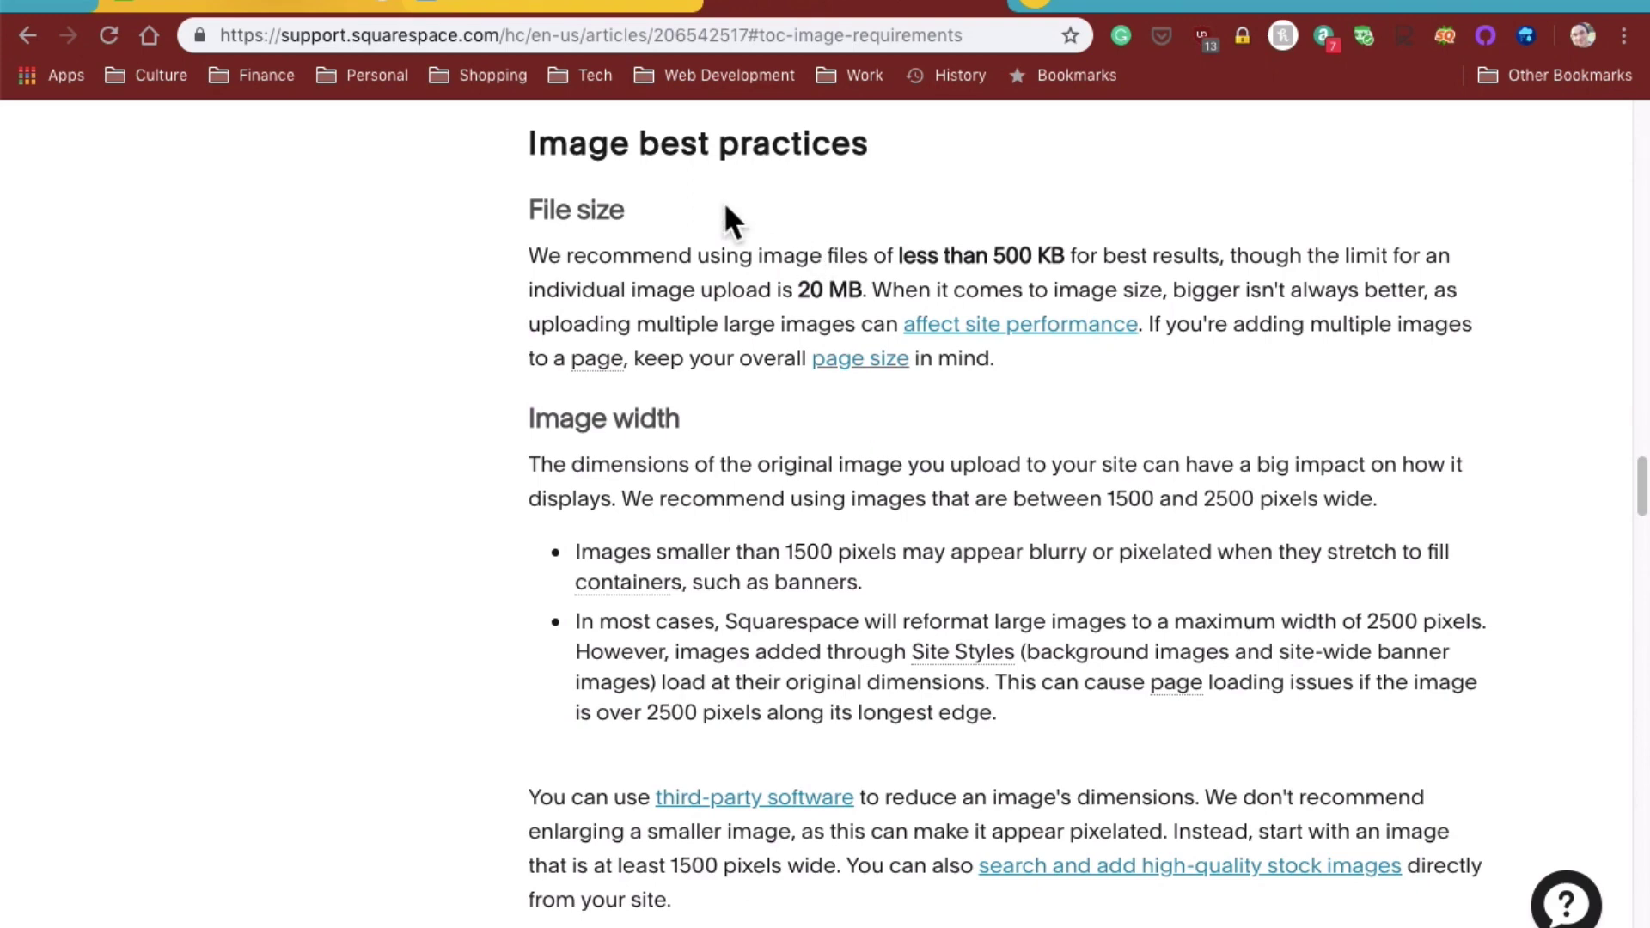
mouse_move(702, 471)
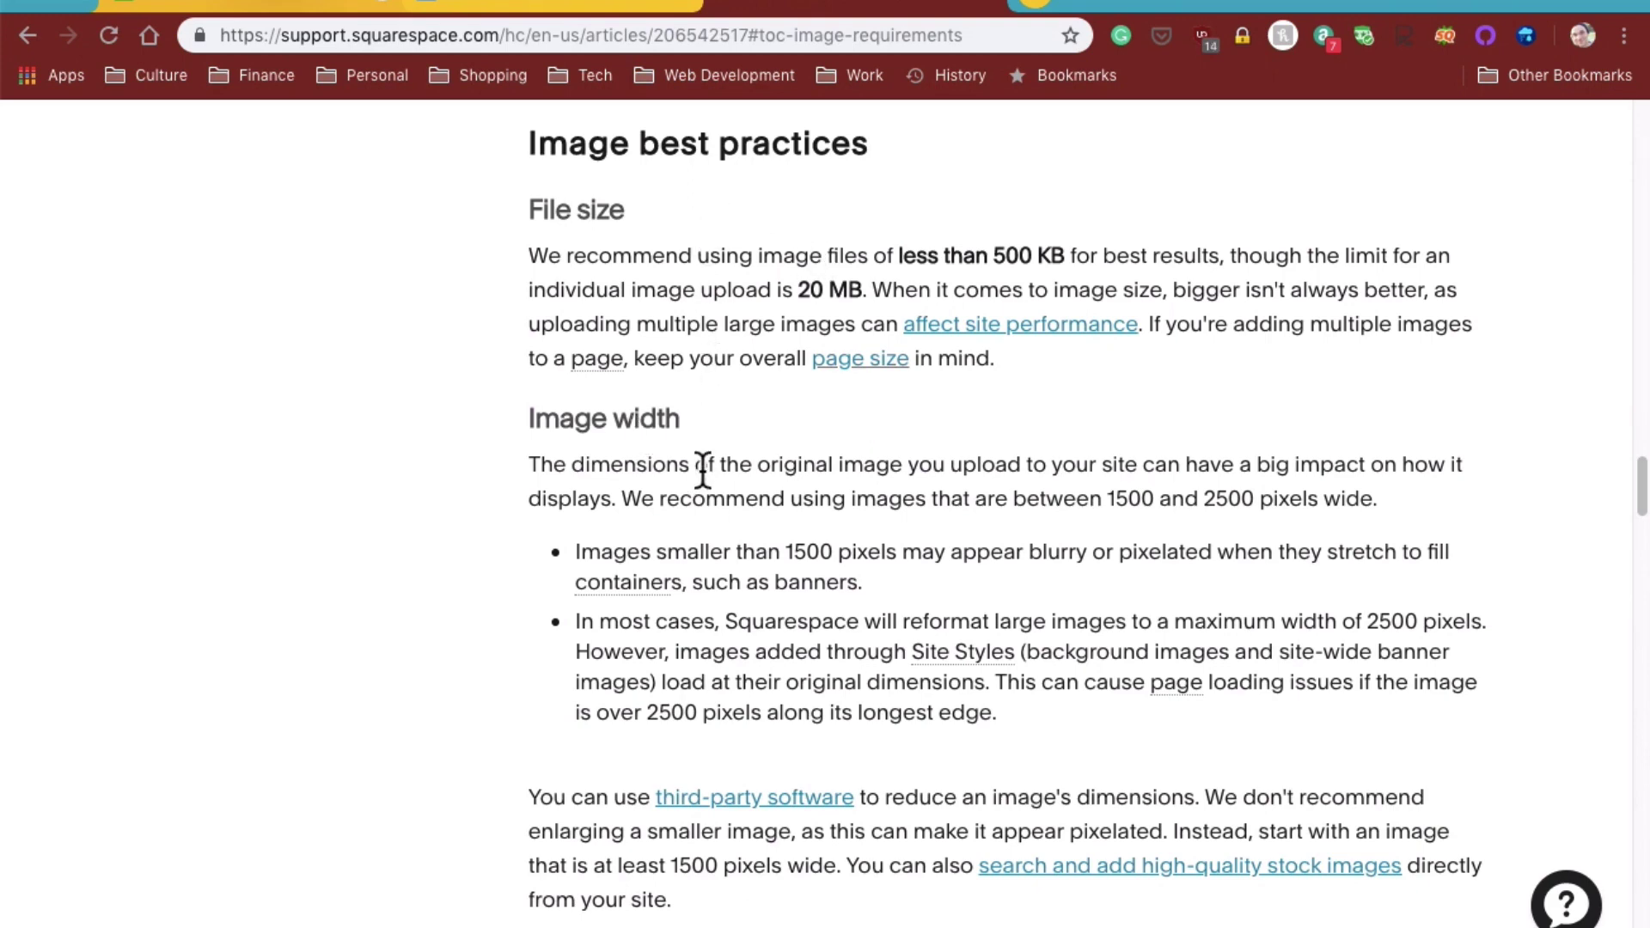
mouse_move(905, 521)
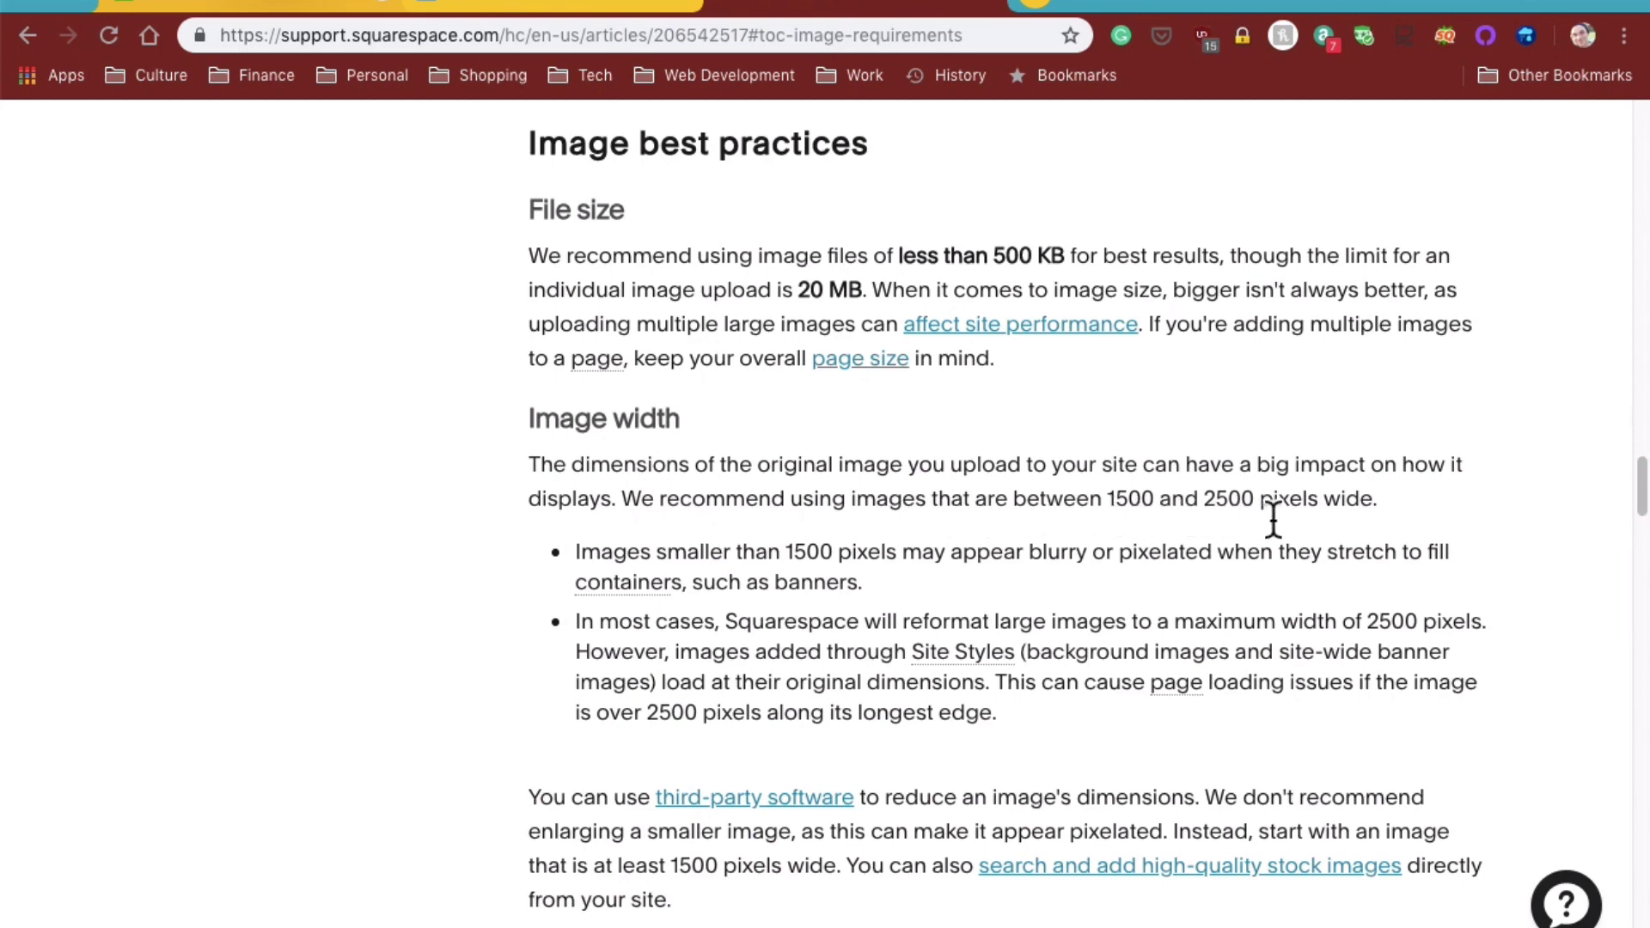
mouse_move(1328, 500)
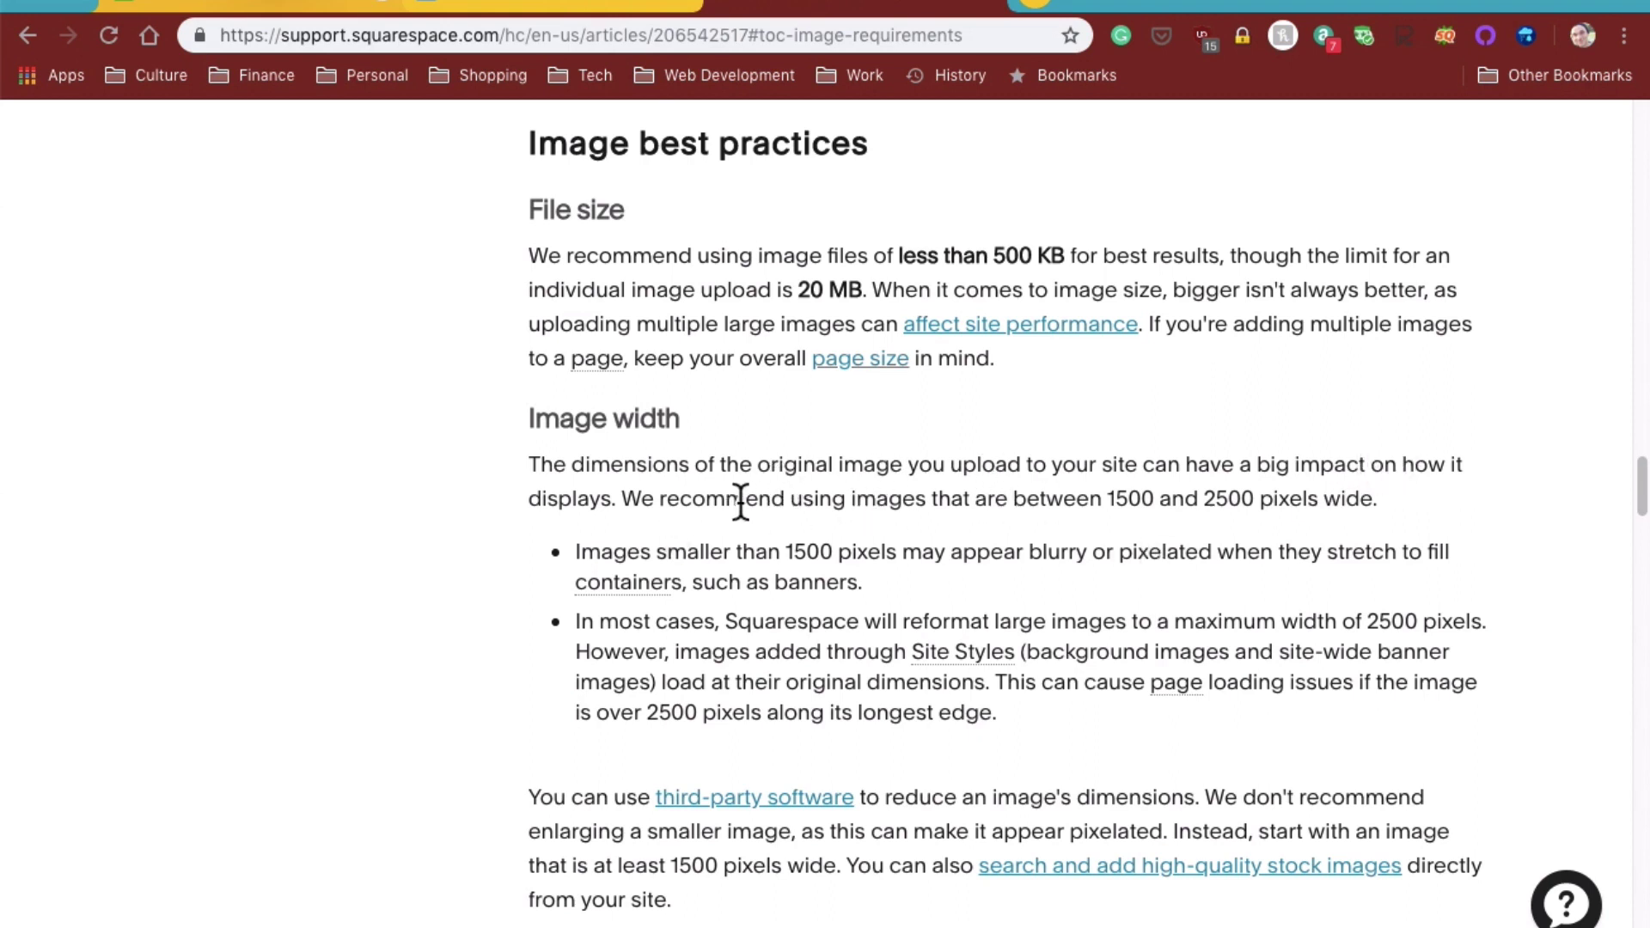
mouse_move(1250, 502)
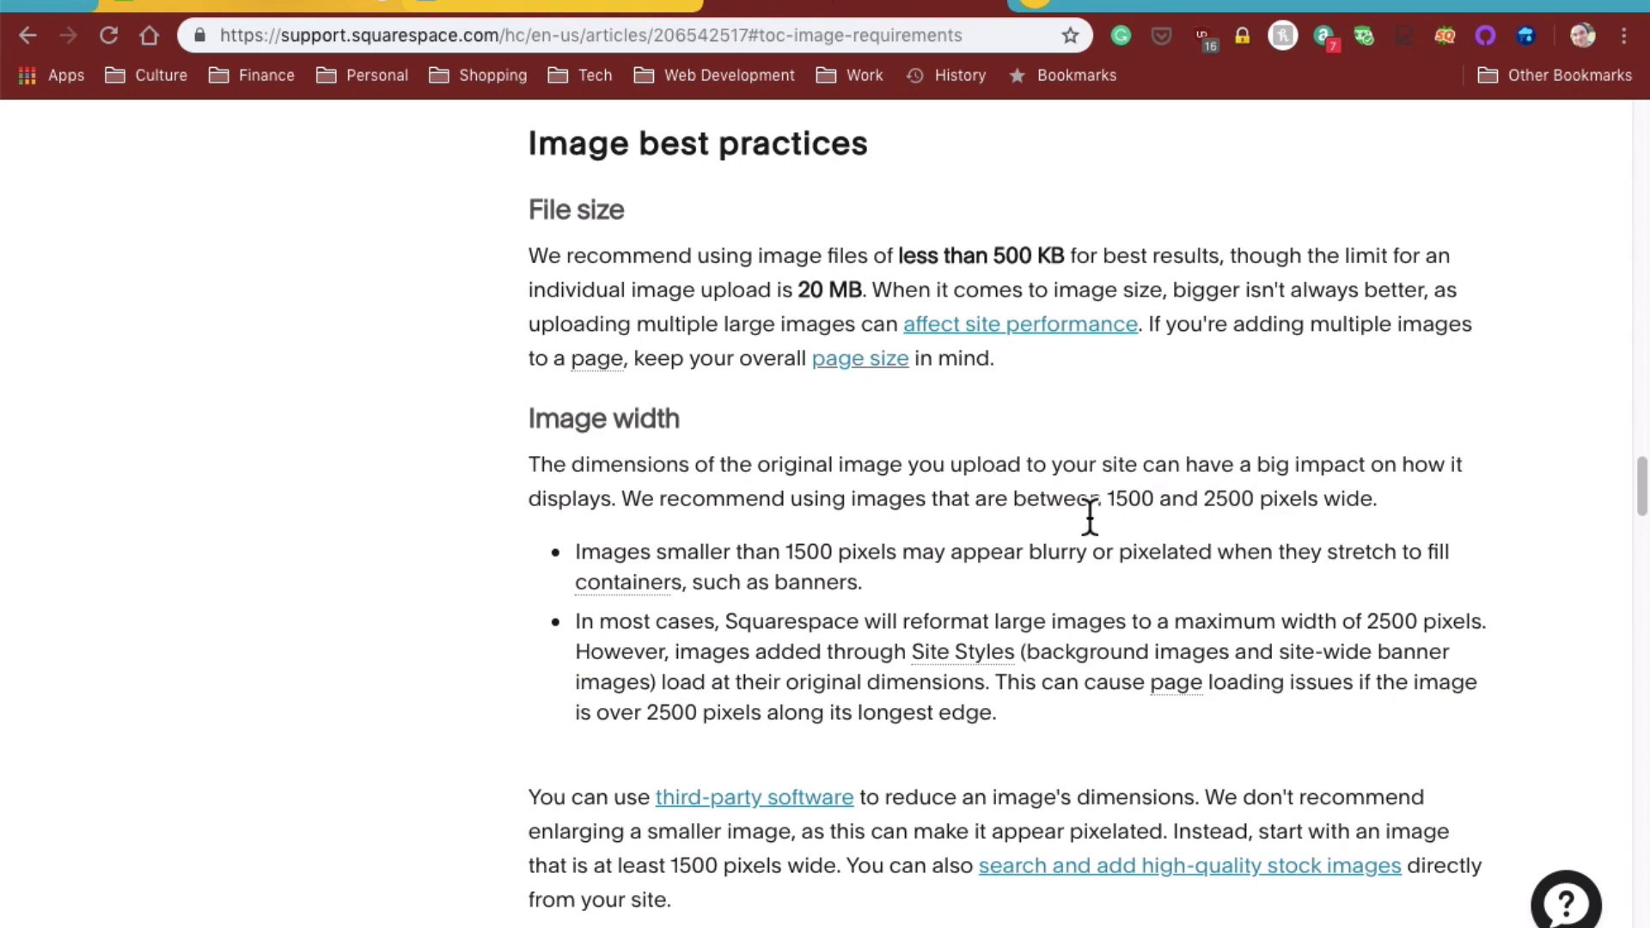
mouse_move(1092, 516)
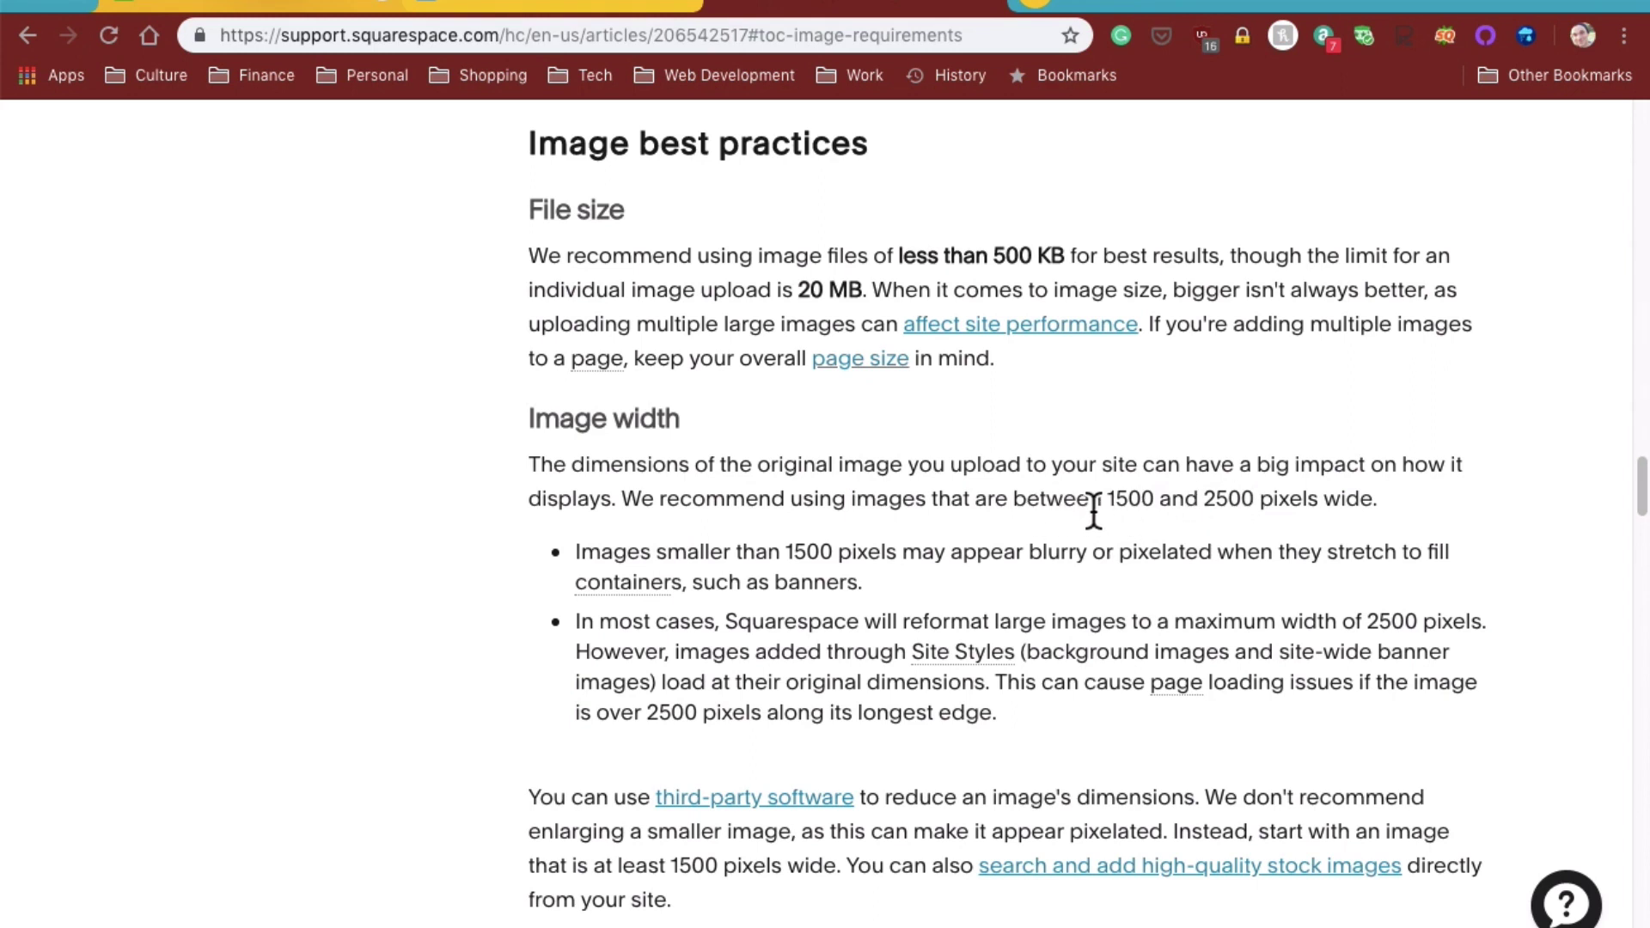
mouse_move(1200, 545)
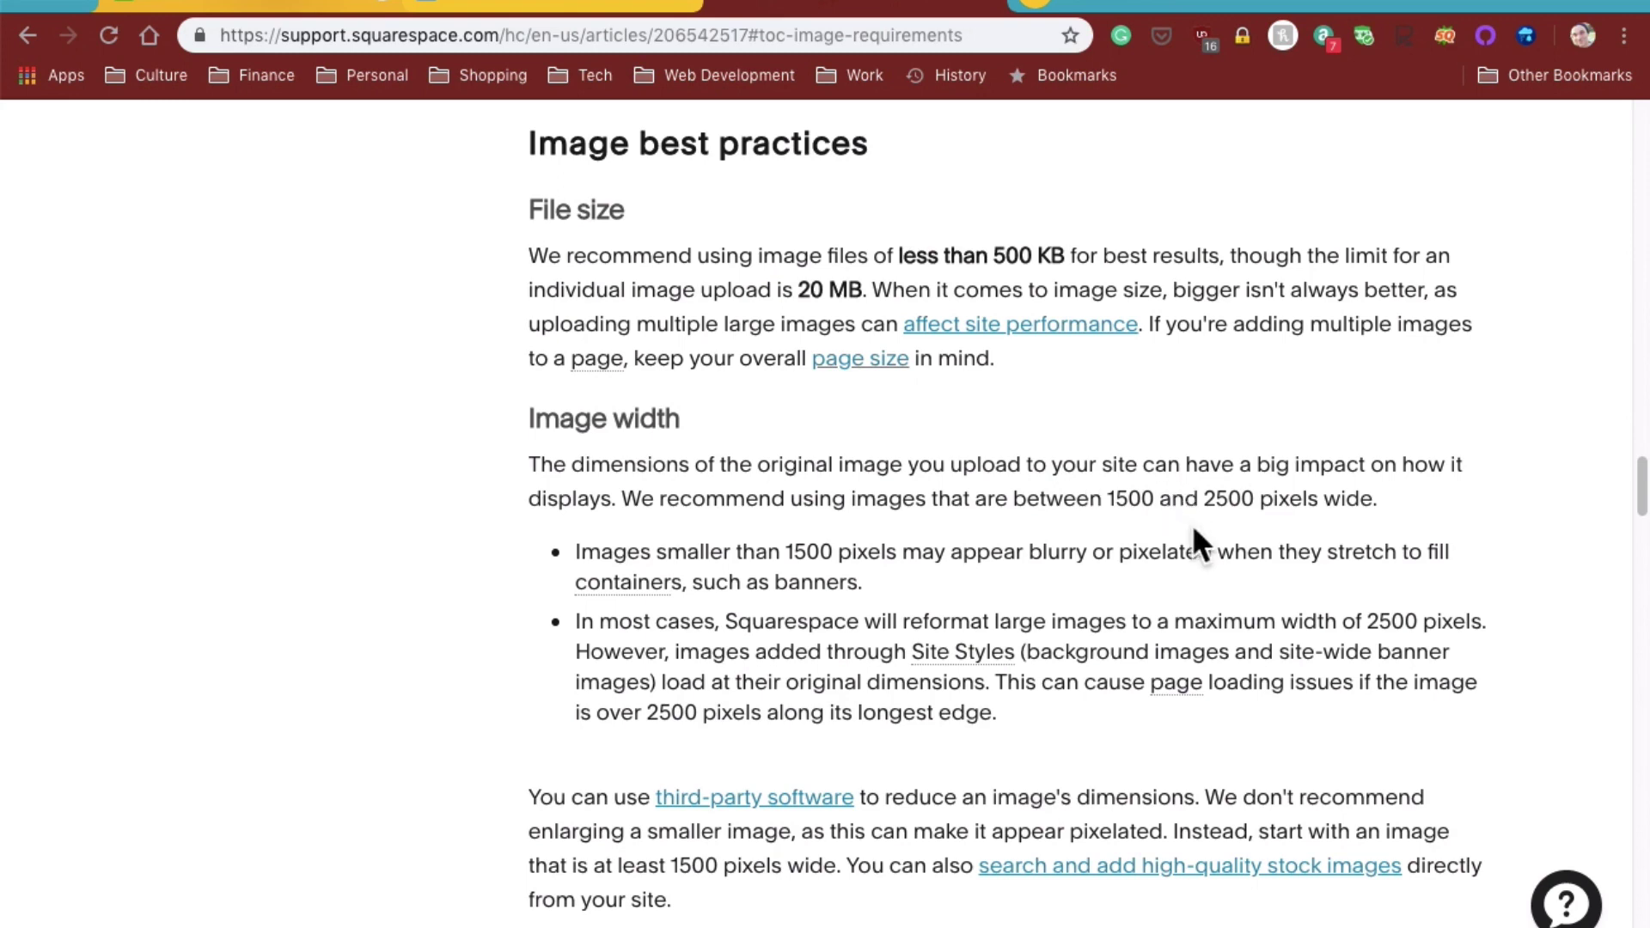
mouse_move(1231, 536)
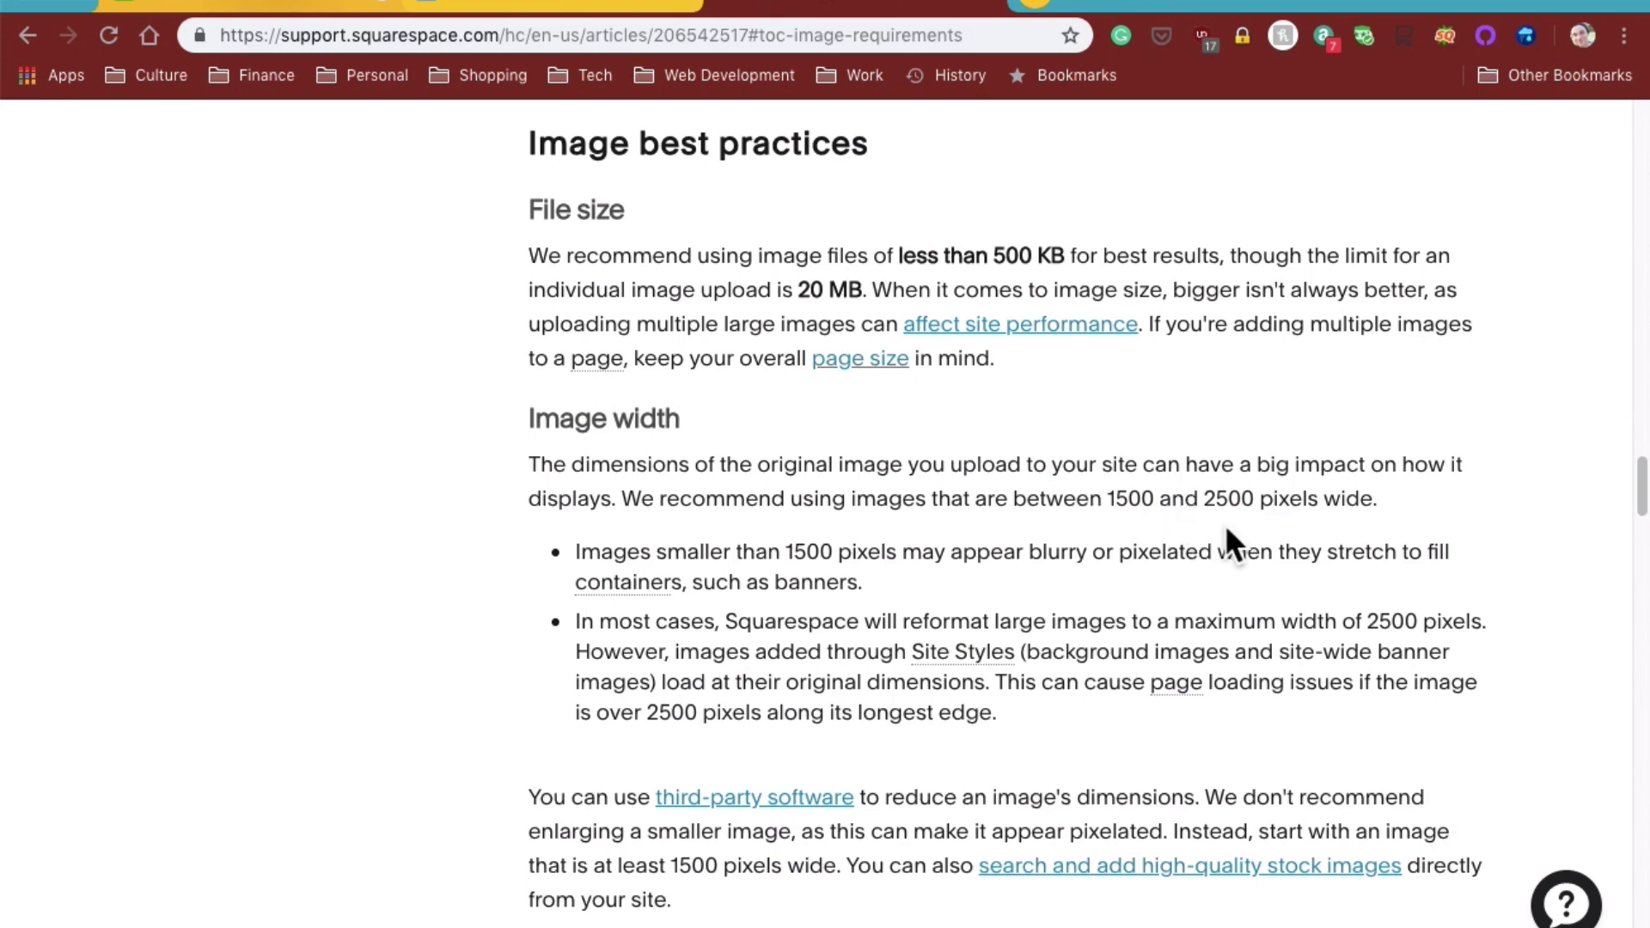
scroll(down, 3)
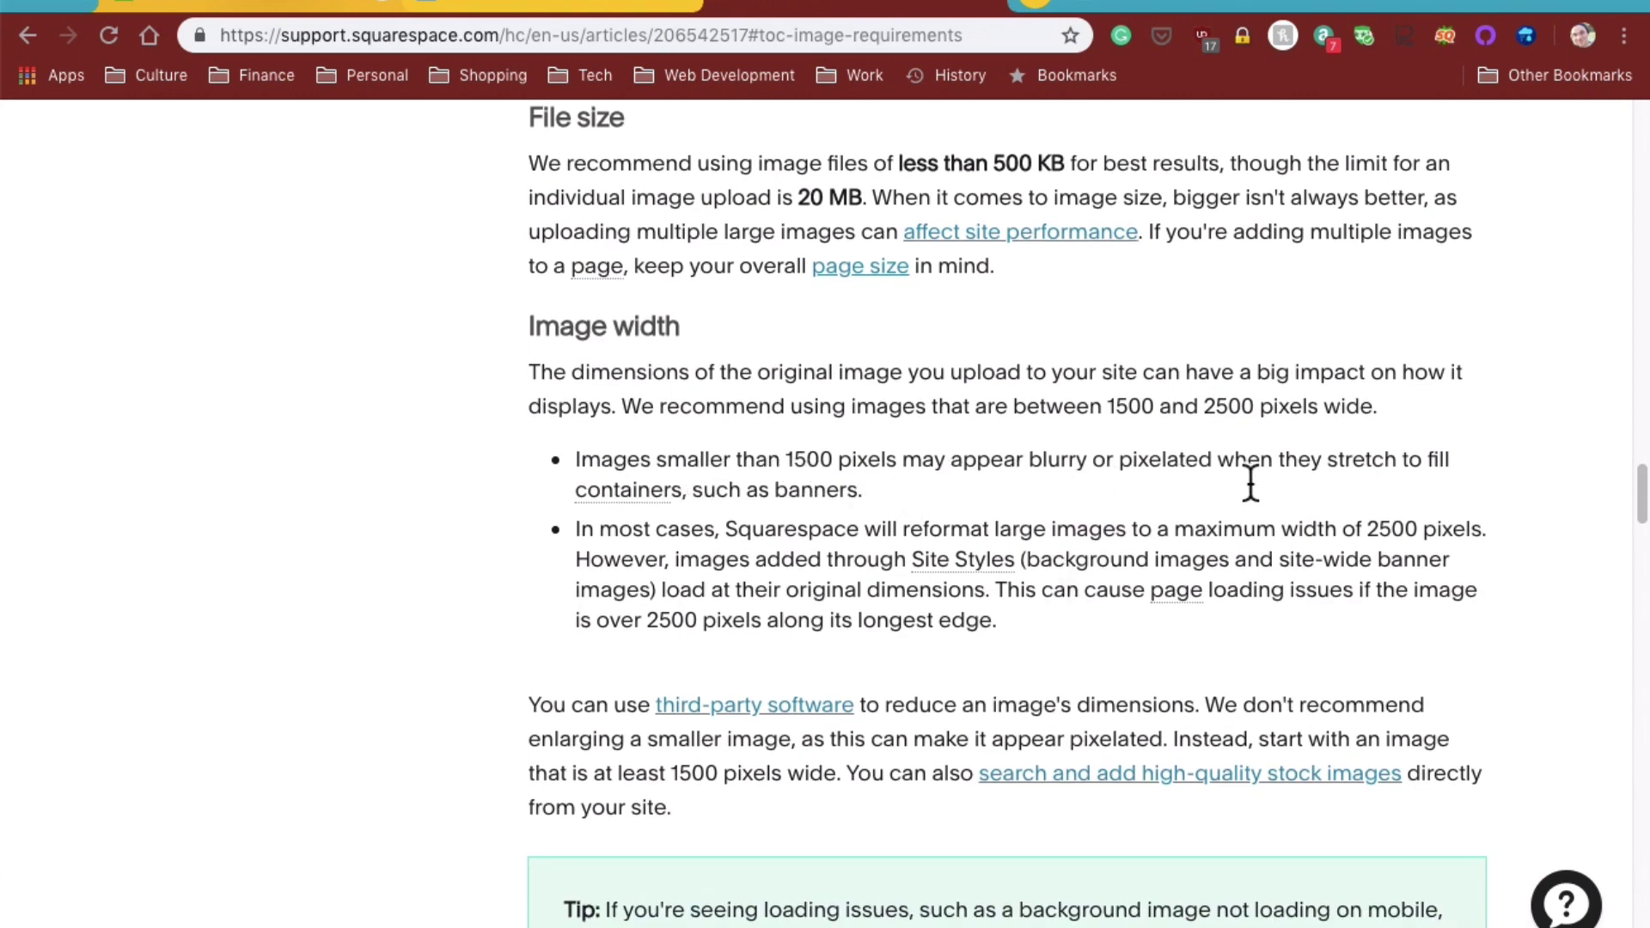
mouse_move(1112, 512)
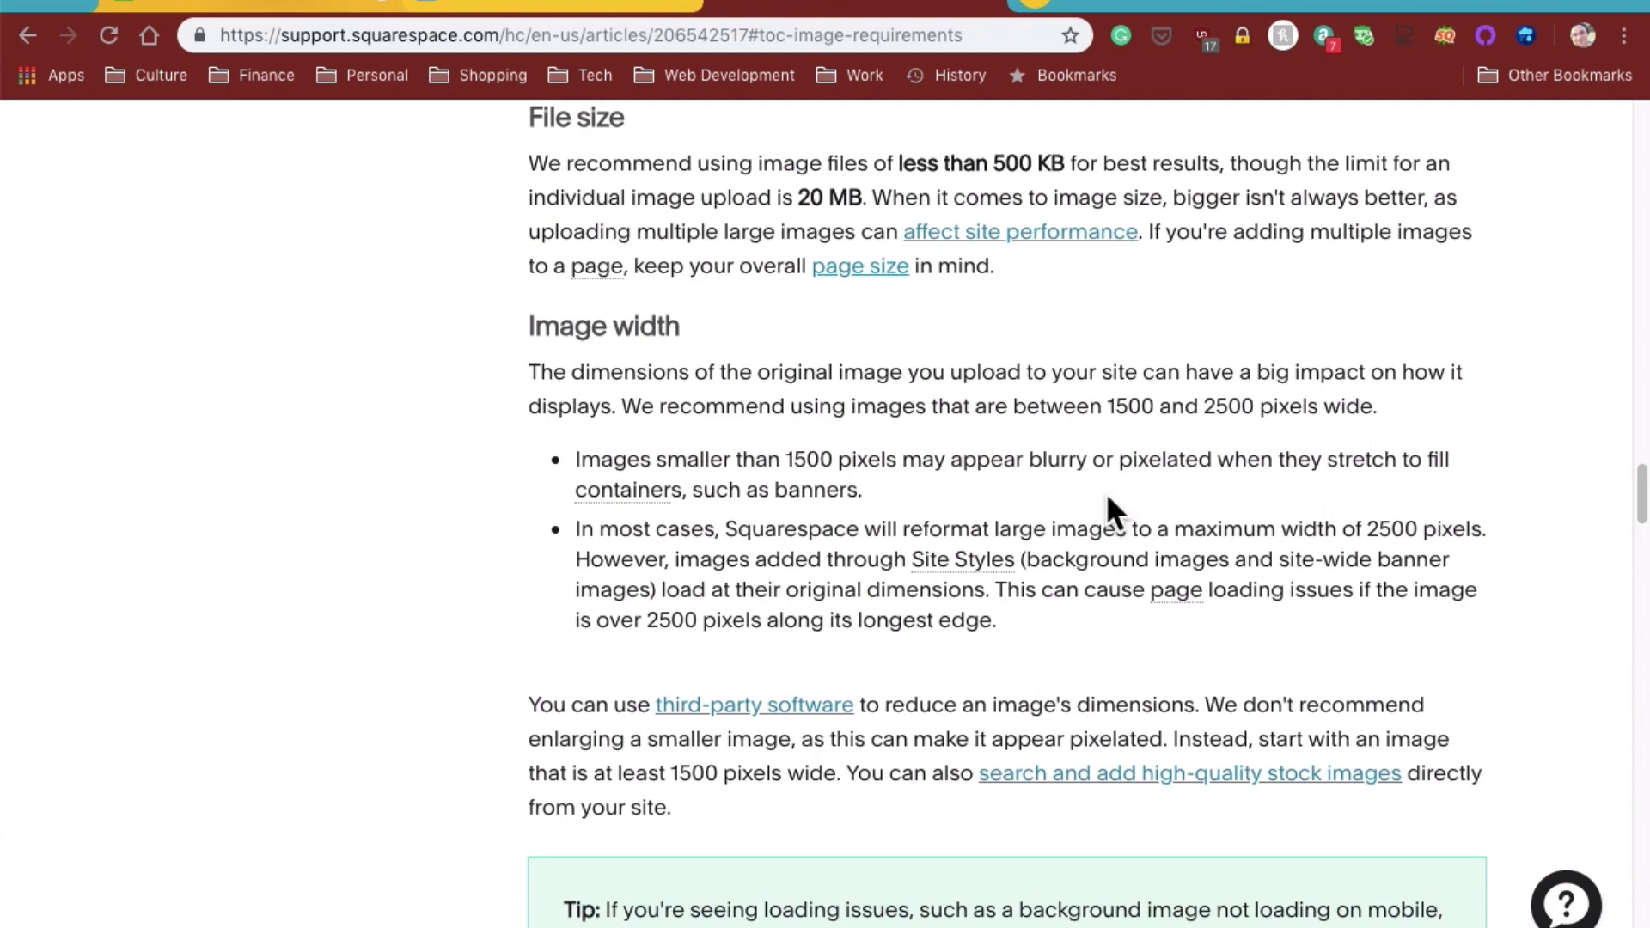
mouse_move(941, 578)
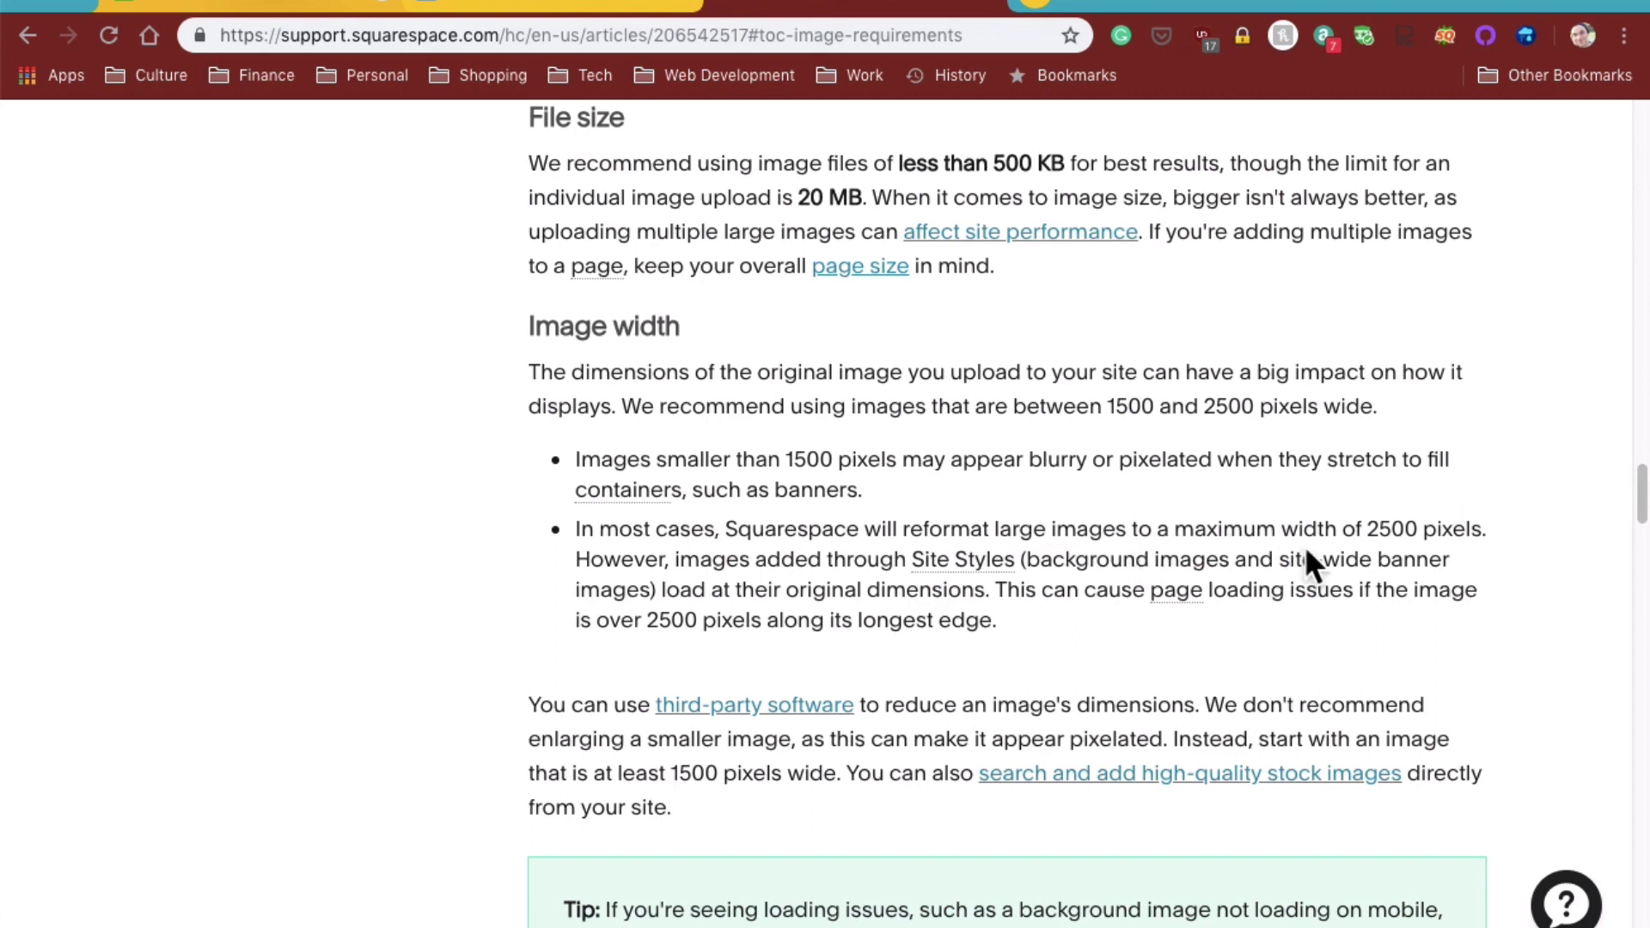
mouse_move(1414, 552)
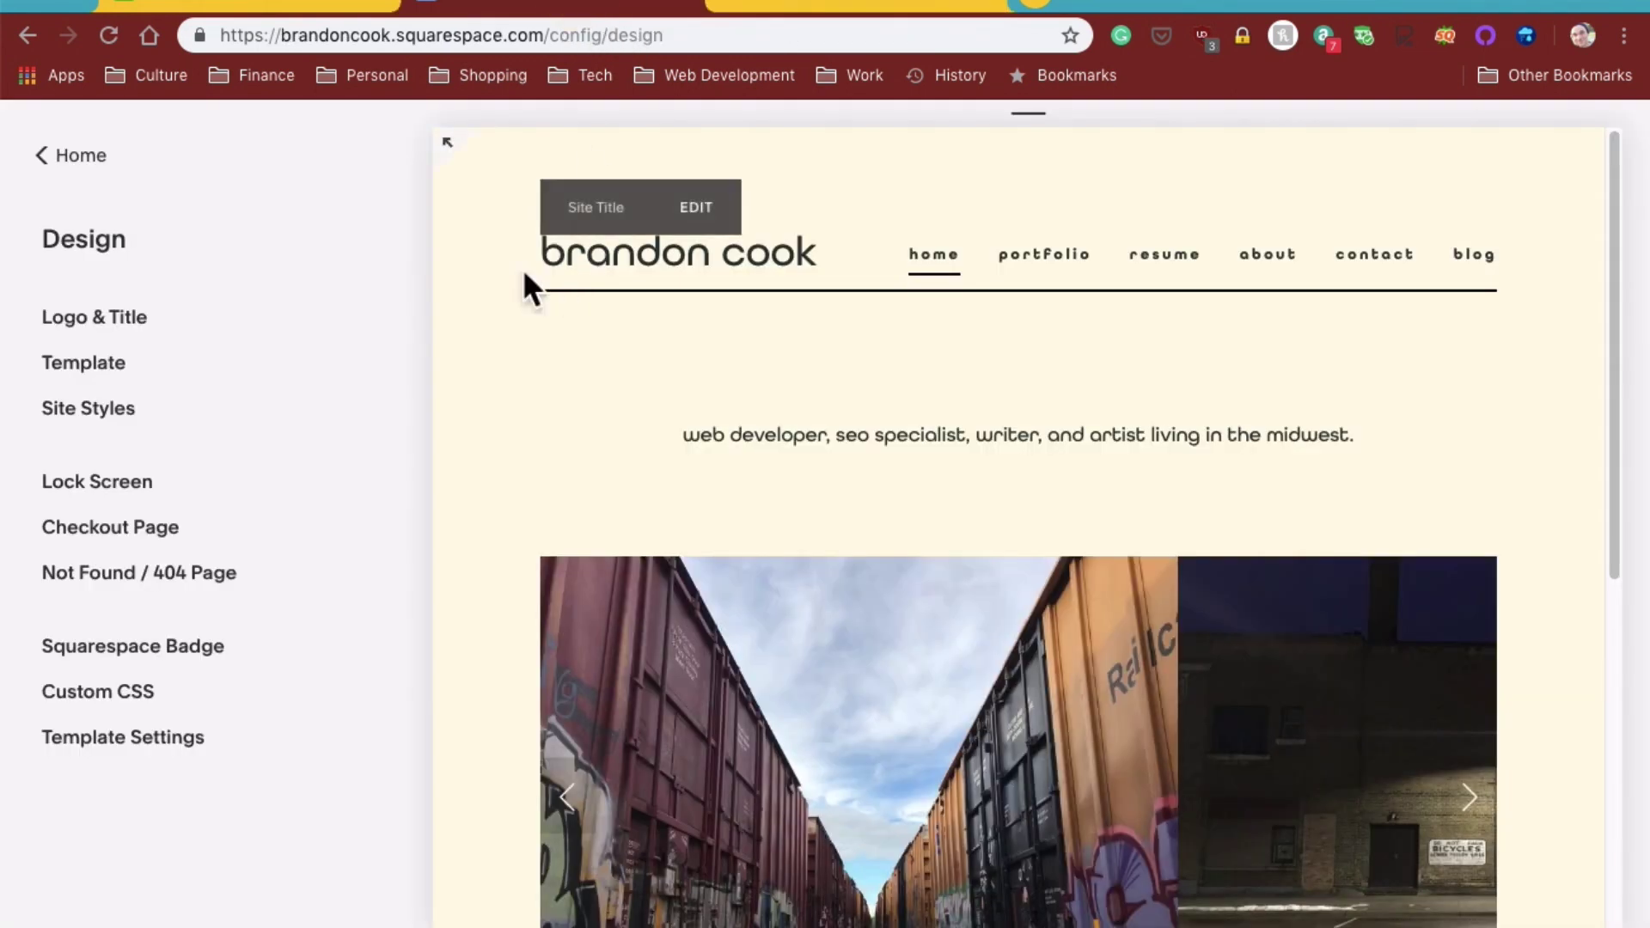
- Navigate Home > Design > Logo & Title down to the empty Logo Image slot
click(70, 155)
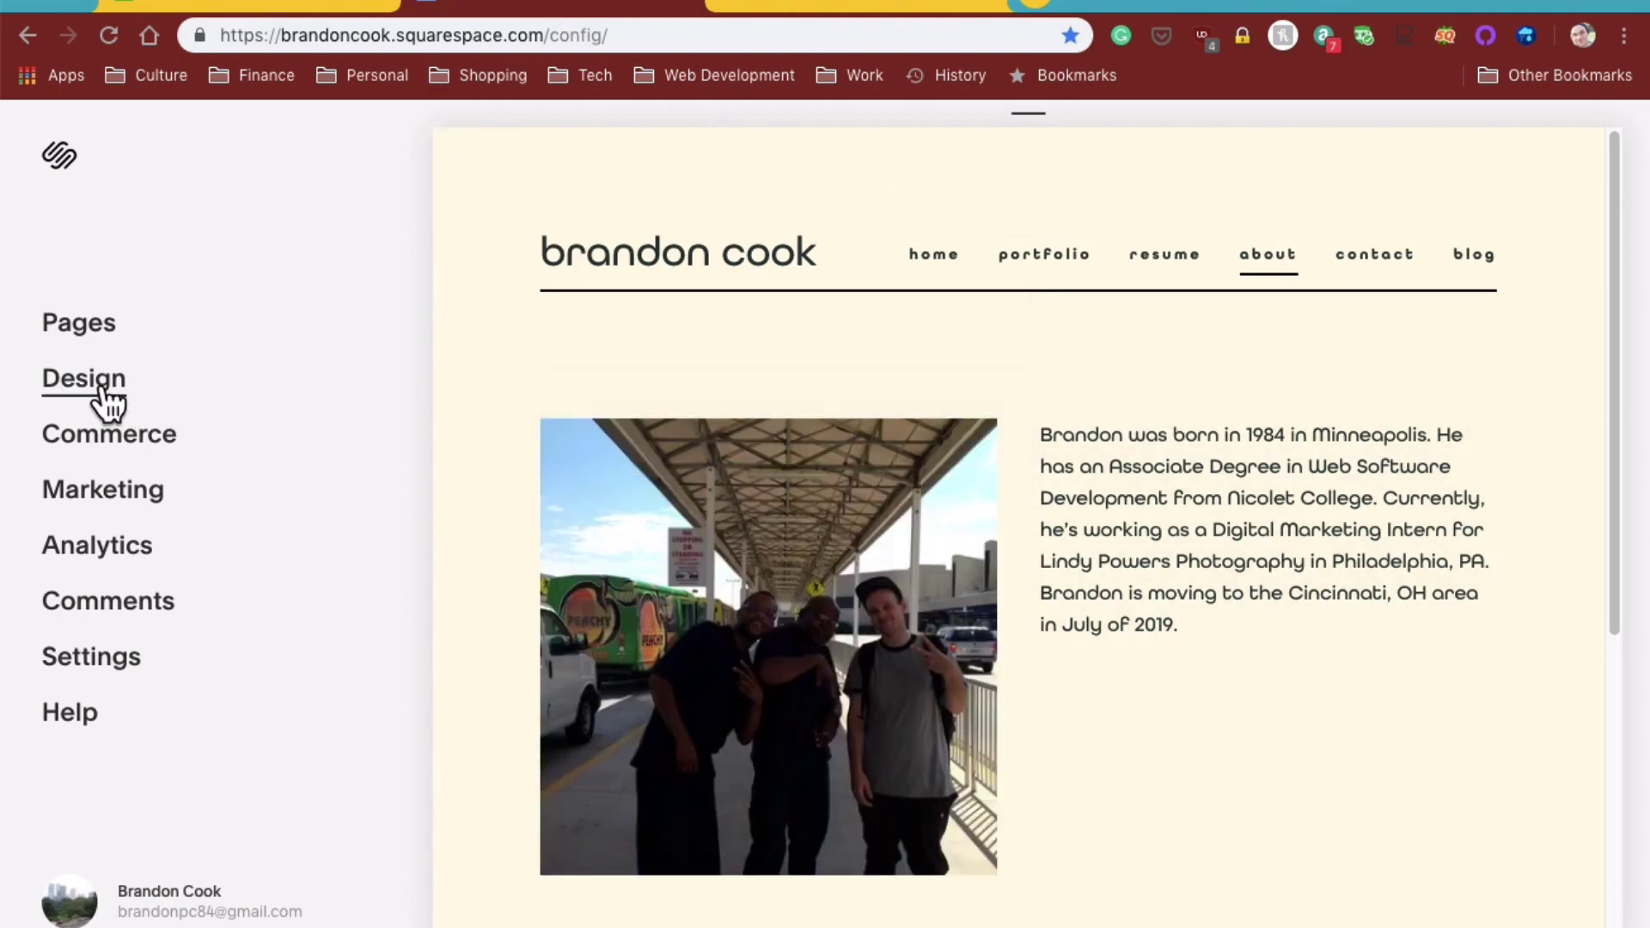
click(83, 378)
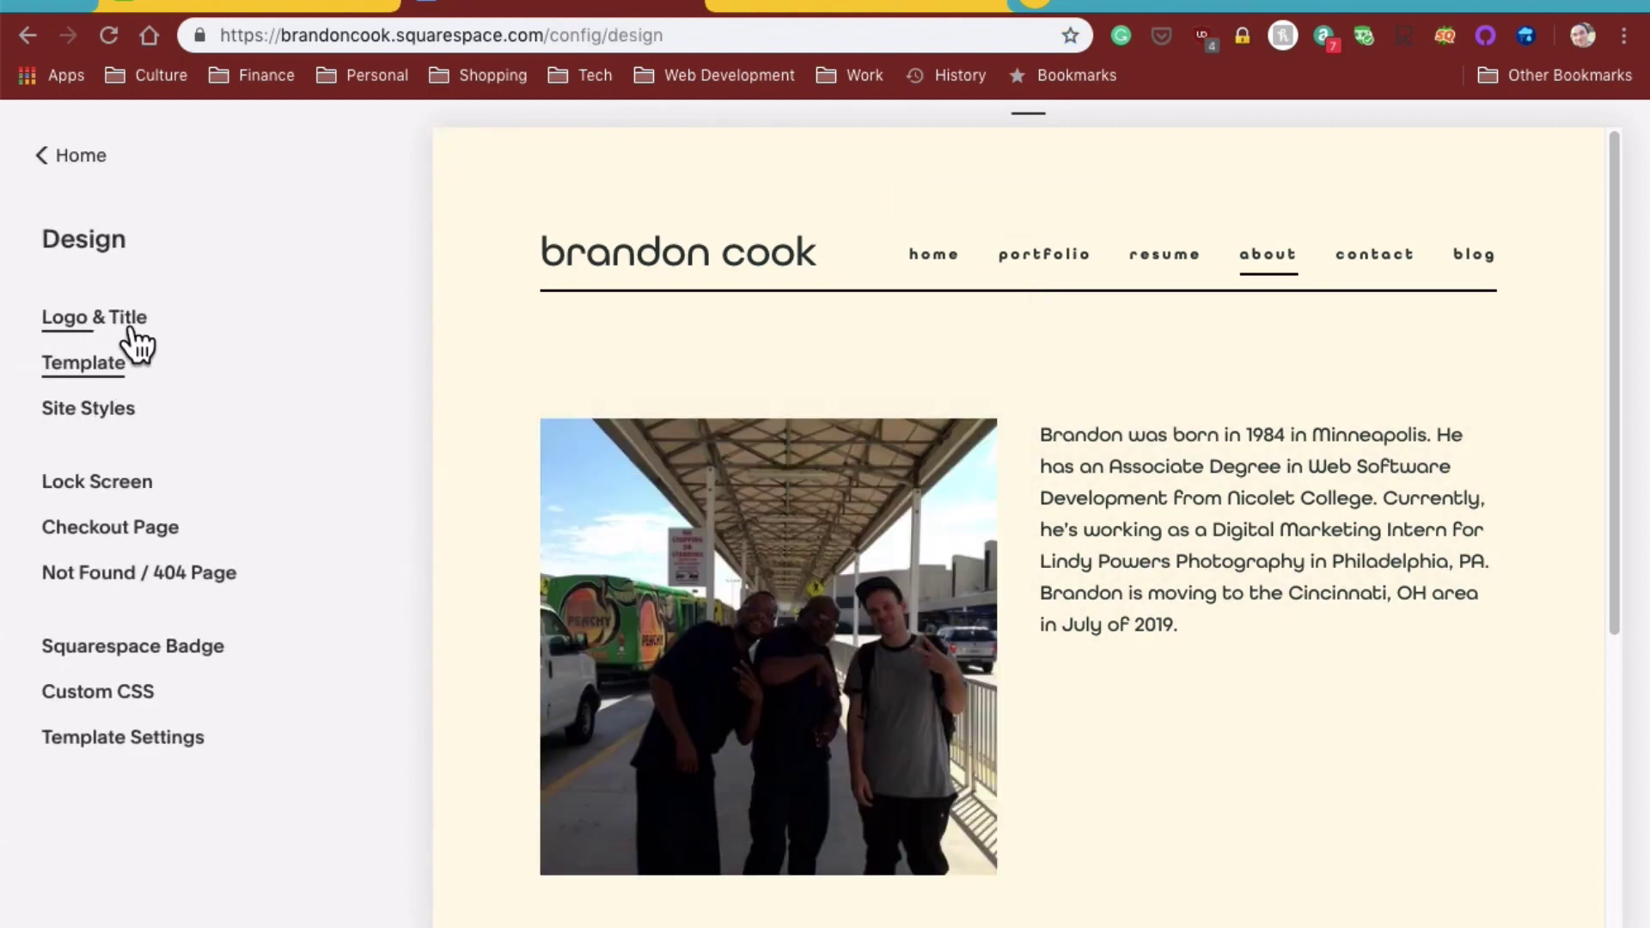
click(93, 317)
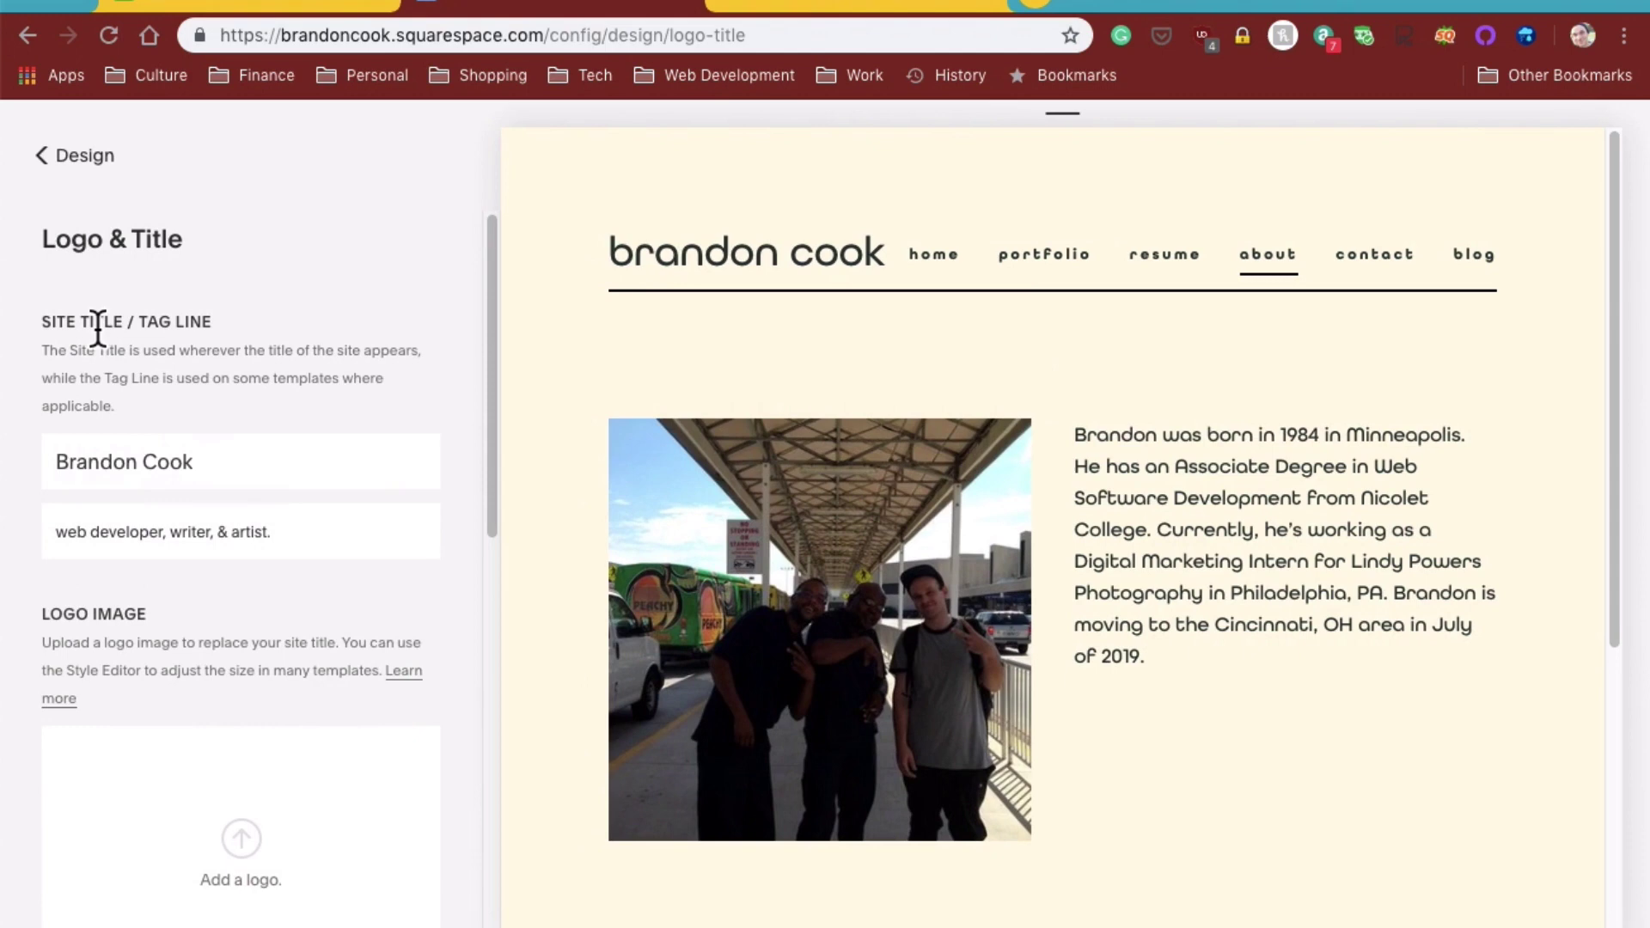
scroll(down, 3)
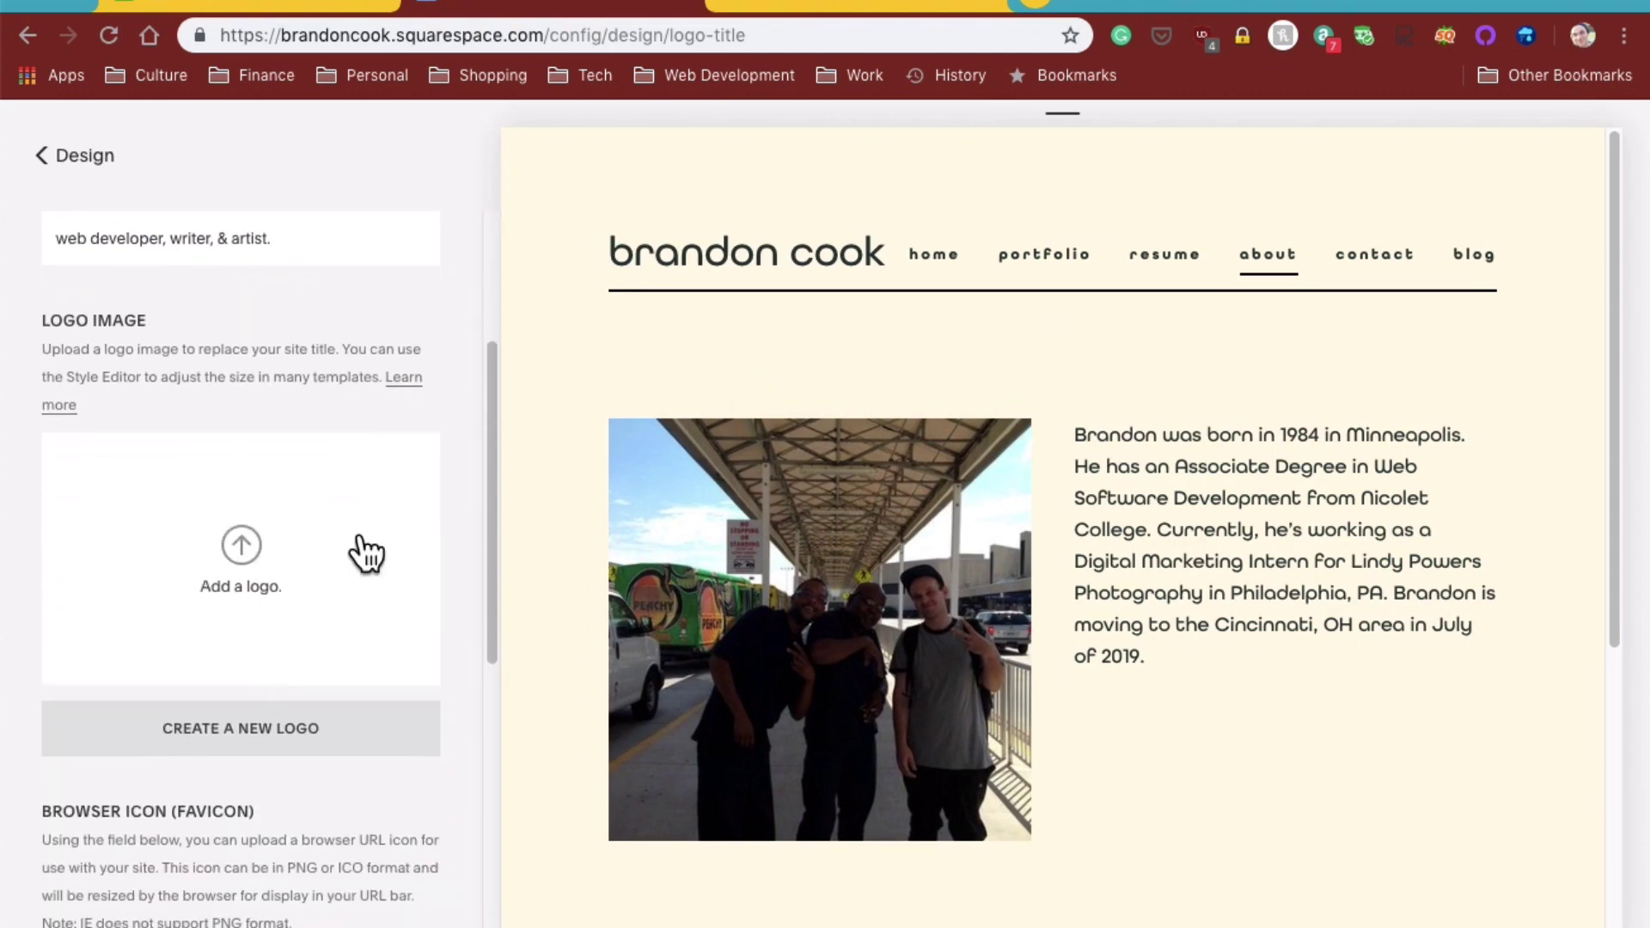
mouse_move(134, 357)
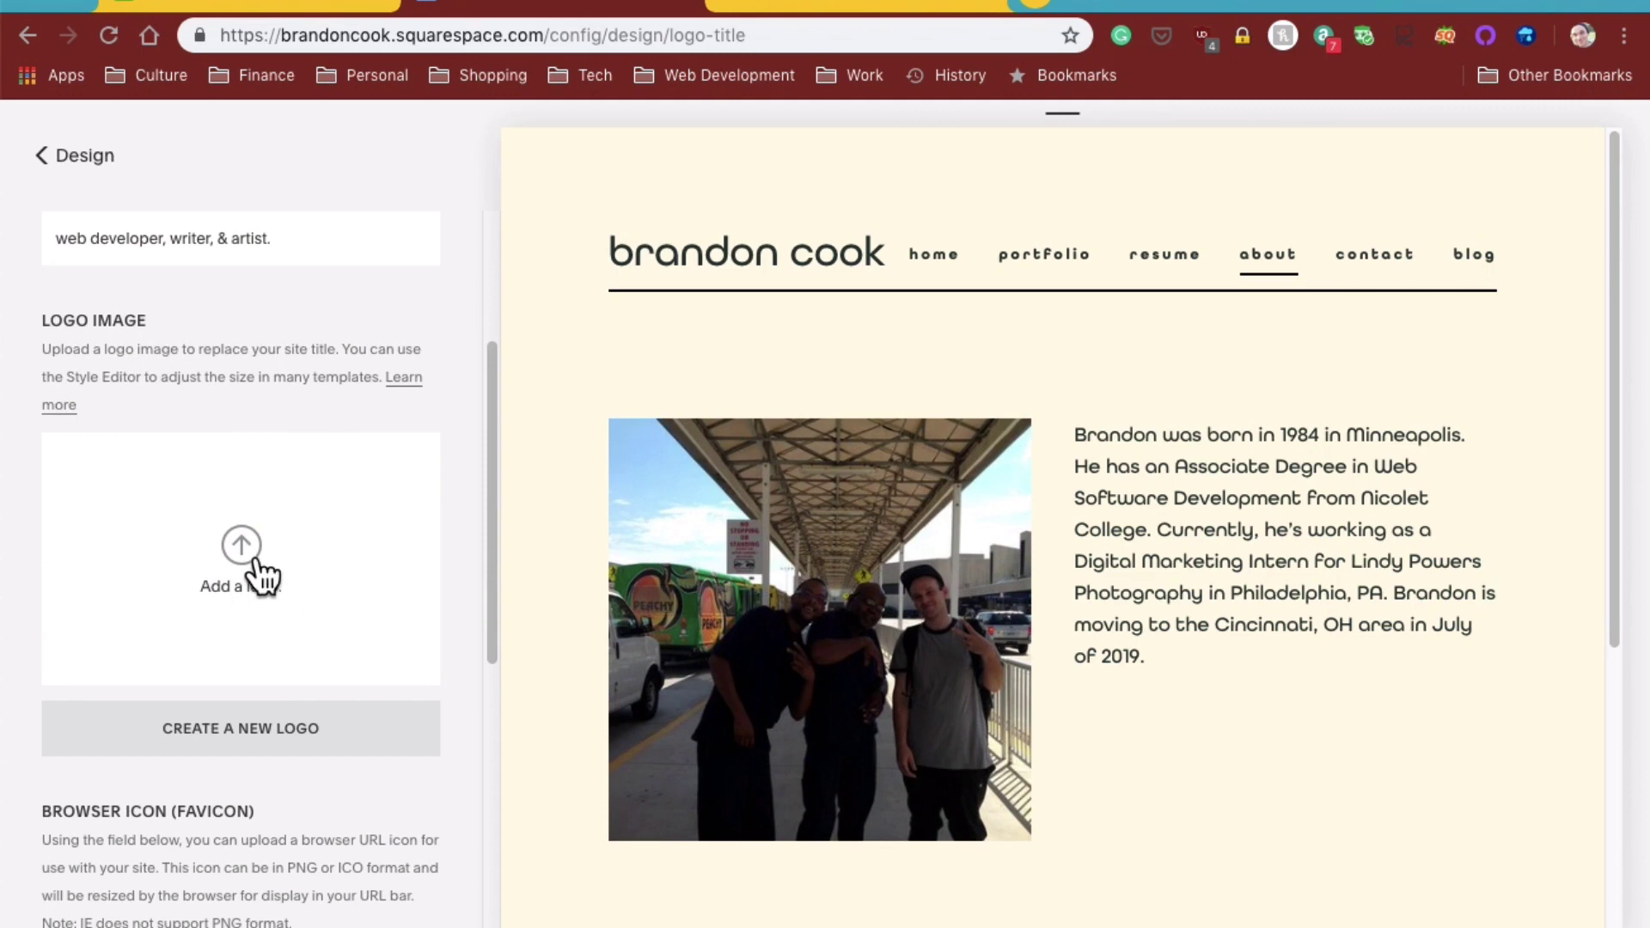
click(239, 557)
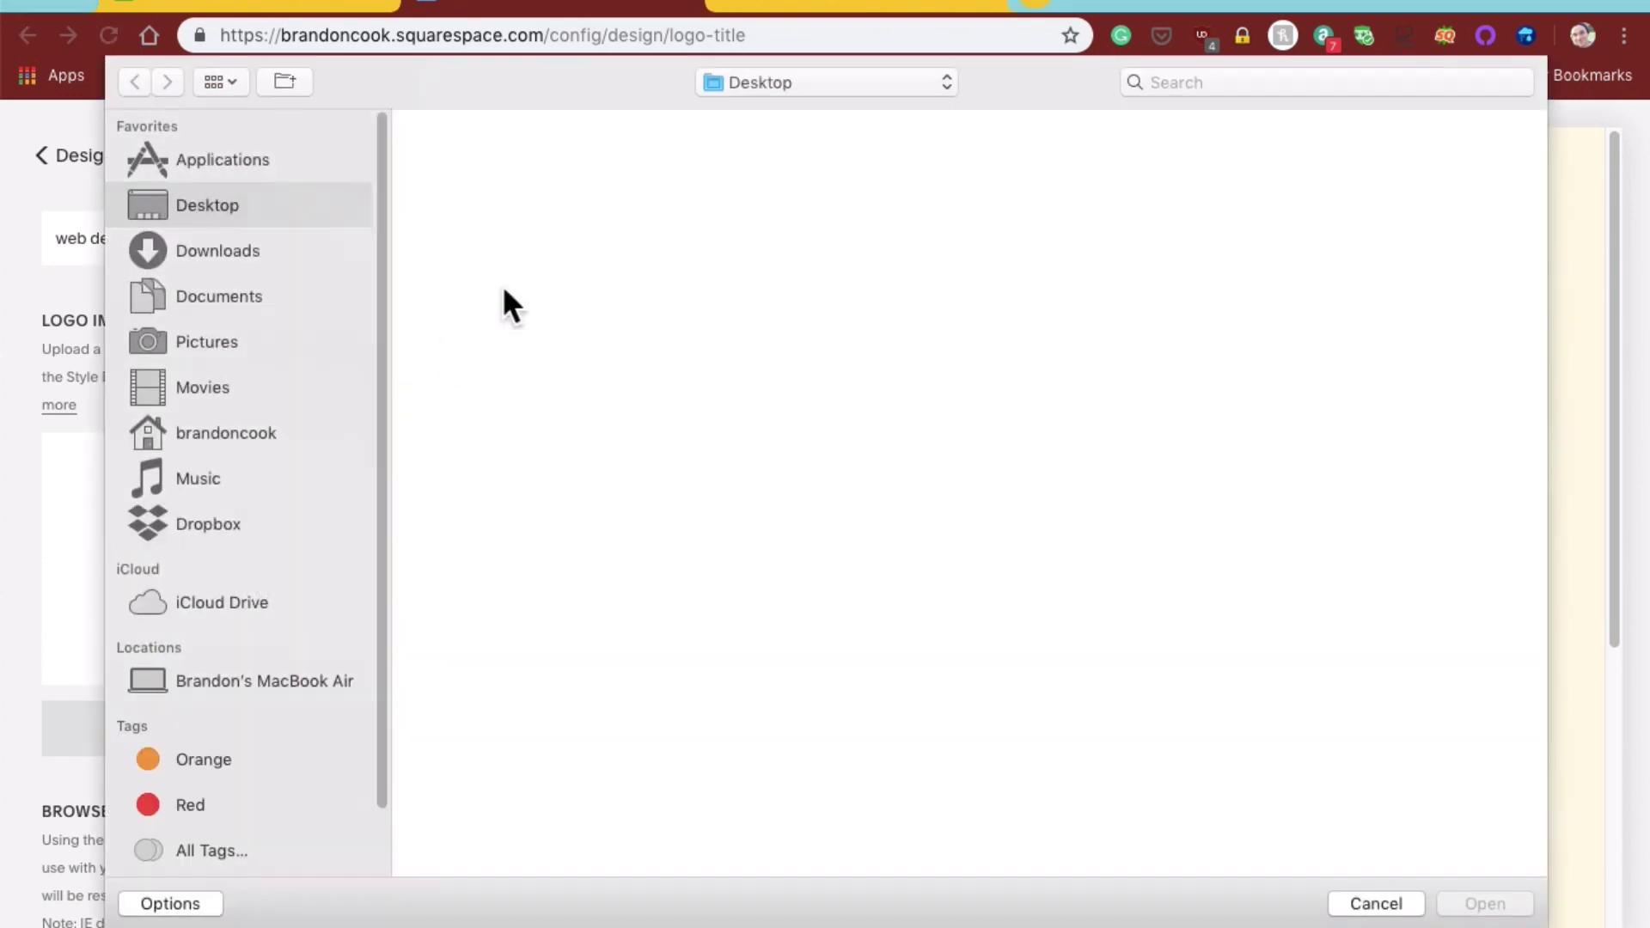
mouse_move(736, 441)
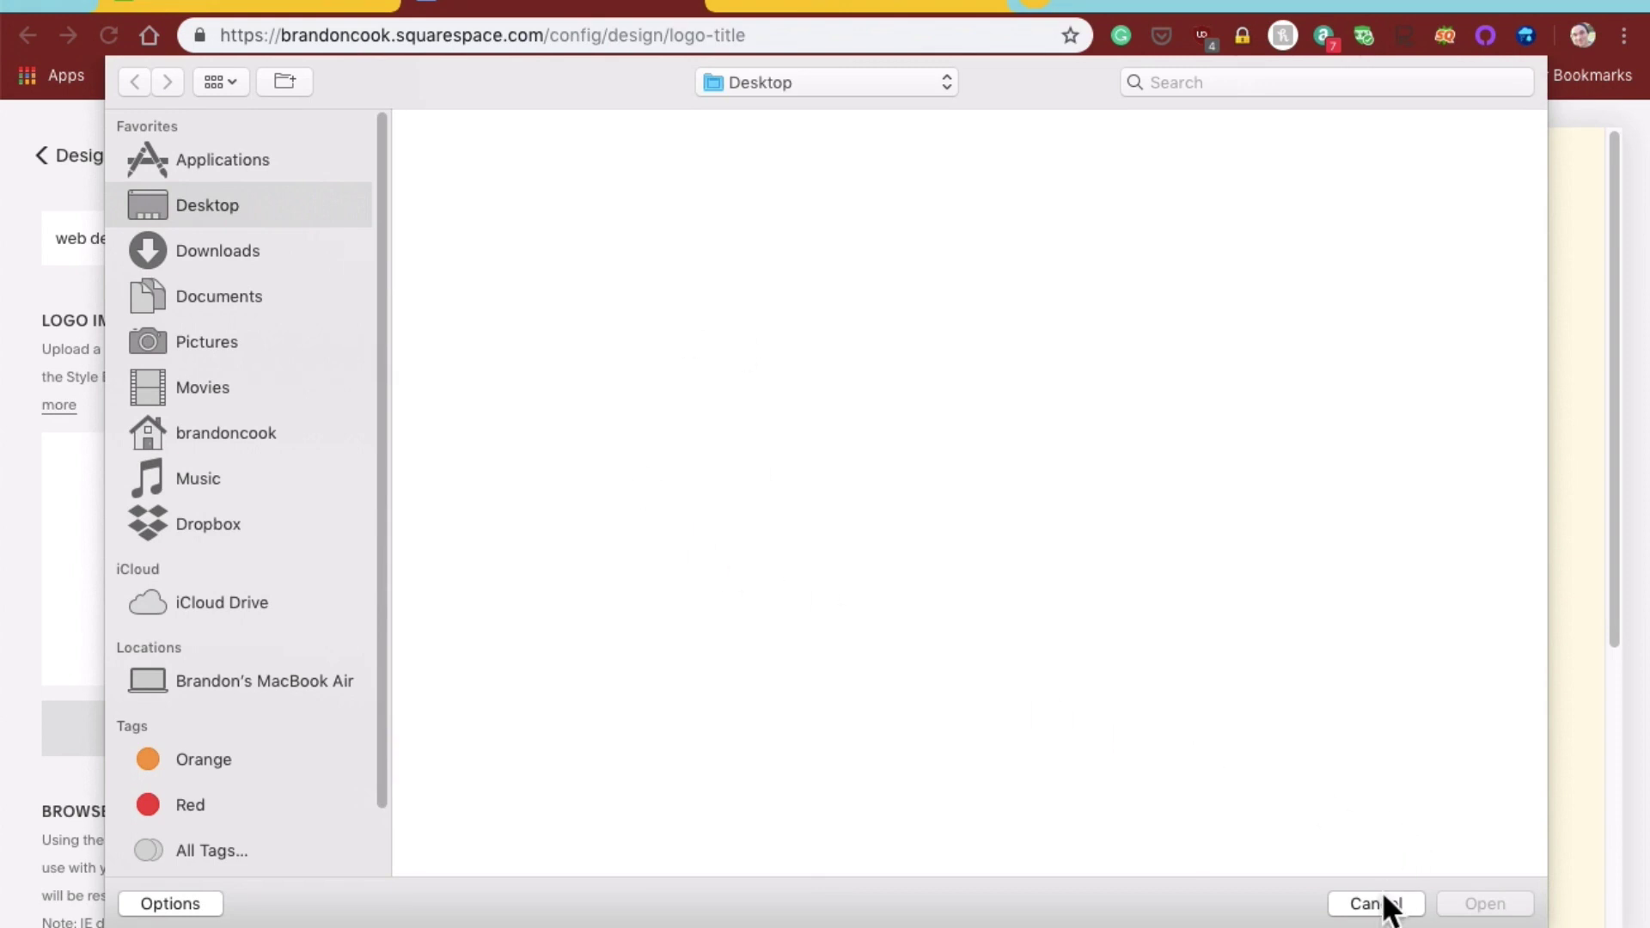
click(1367, 903)
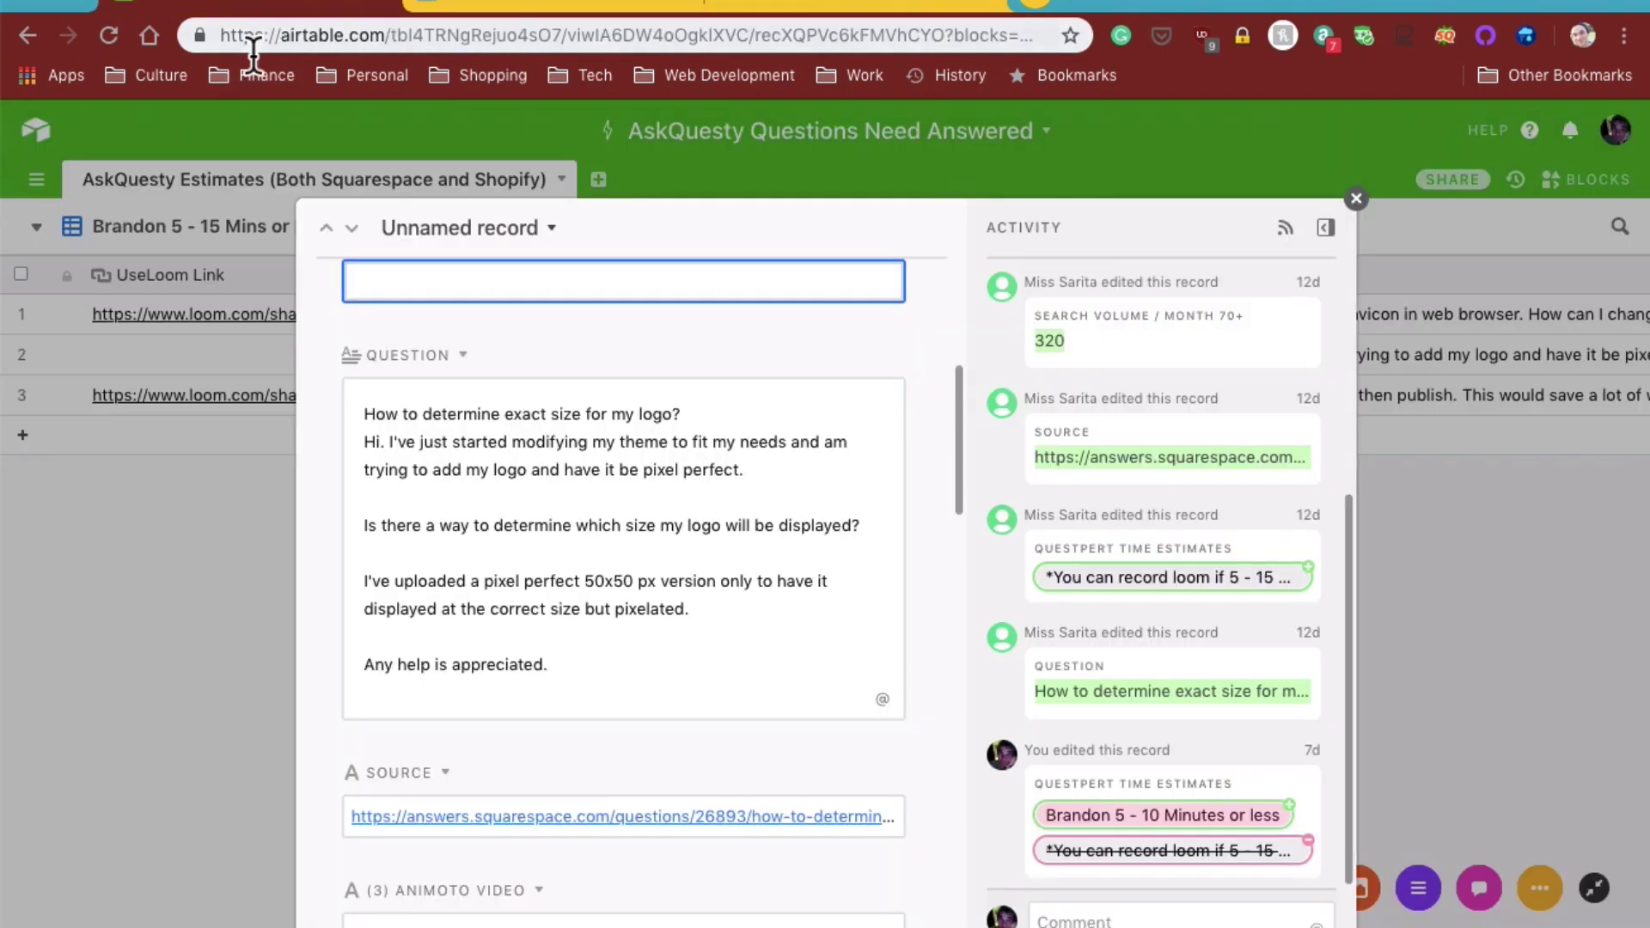
mouse_move(263, 684)
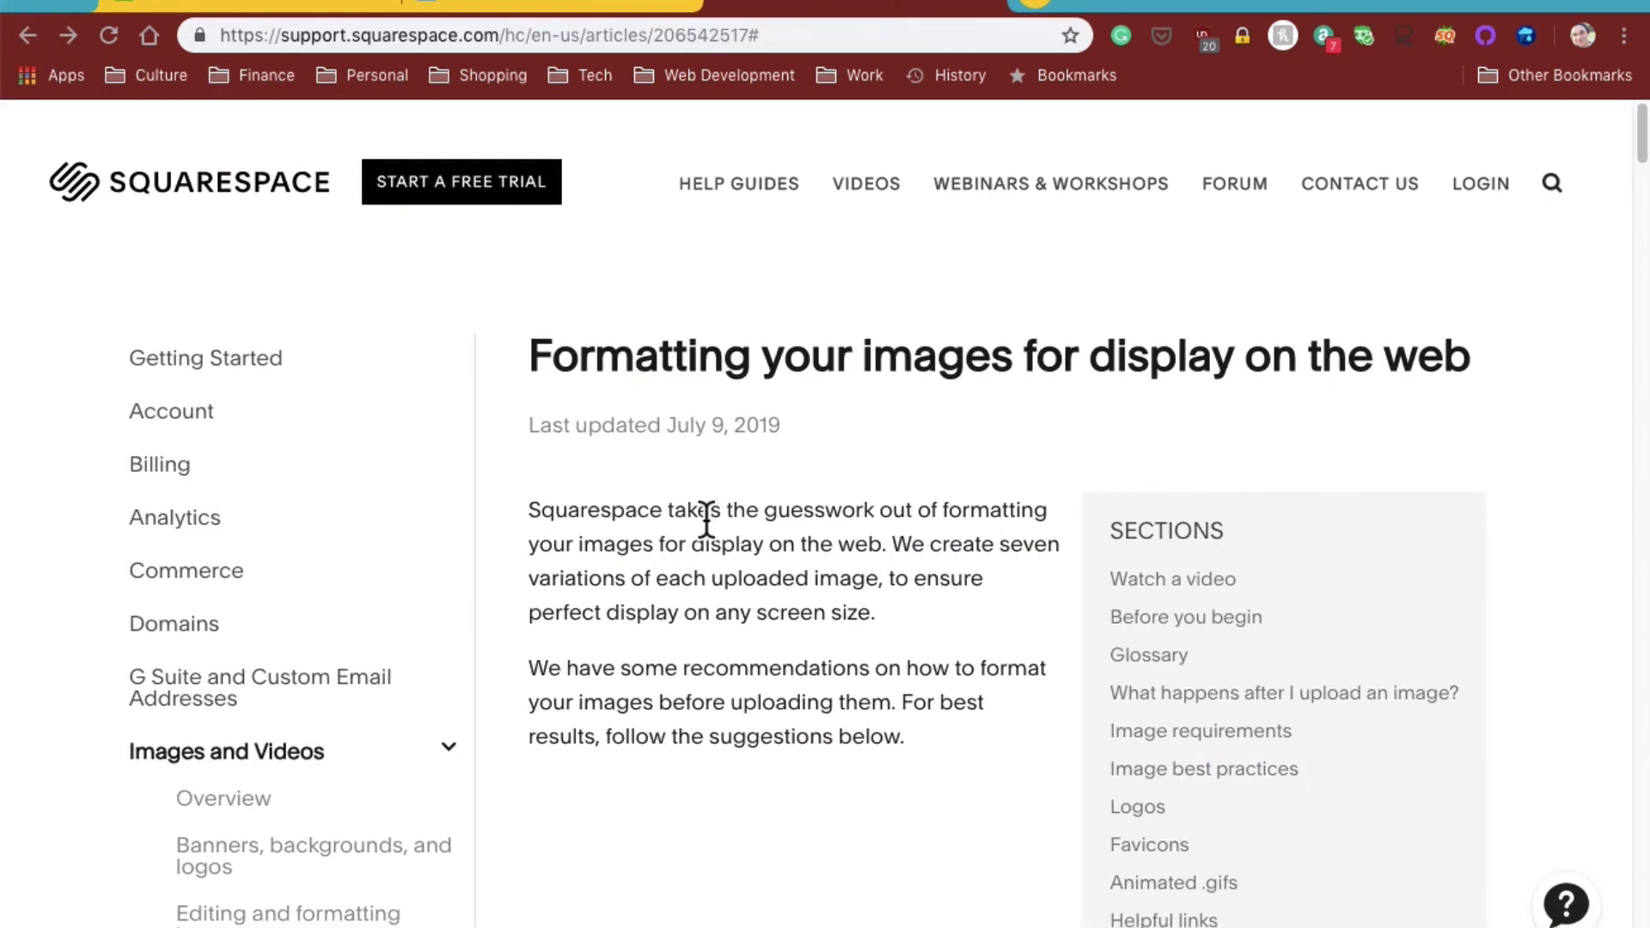
- Open the 'Adding a site logo' Help Center article and select its web address
click(1199, 731)
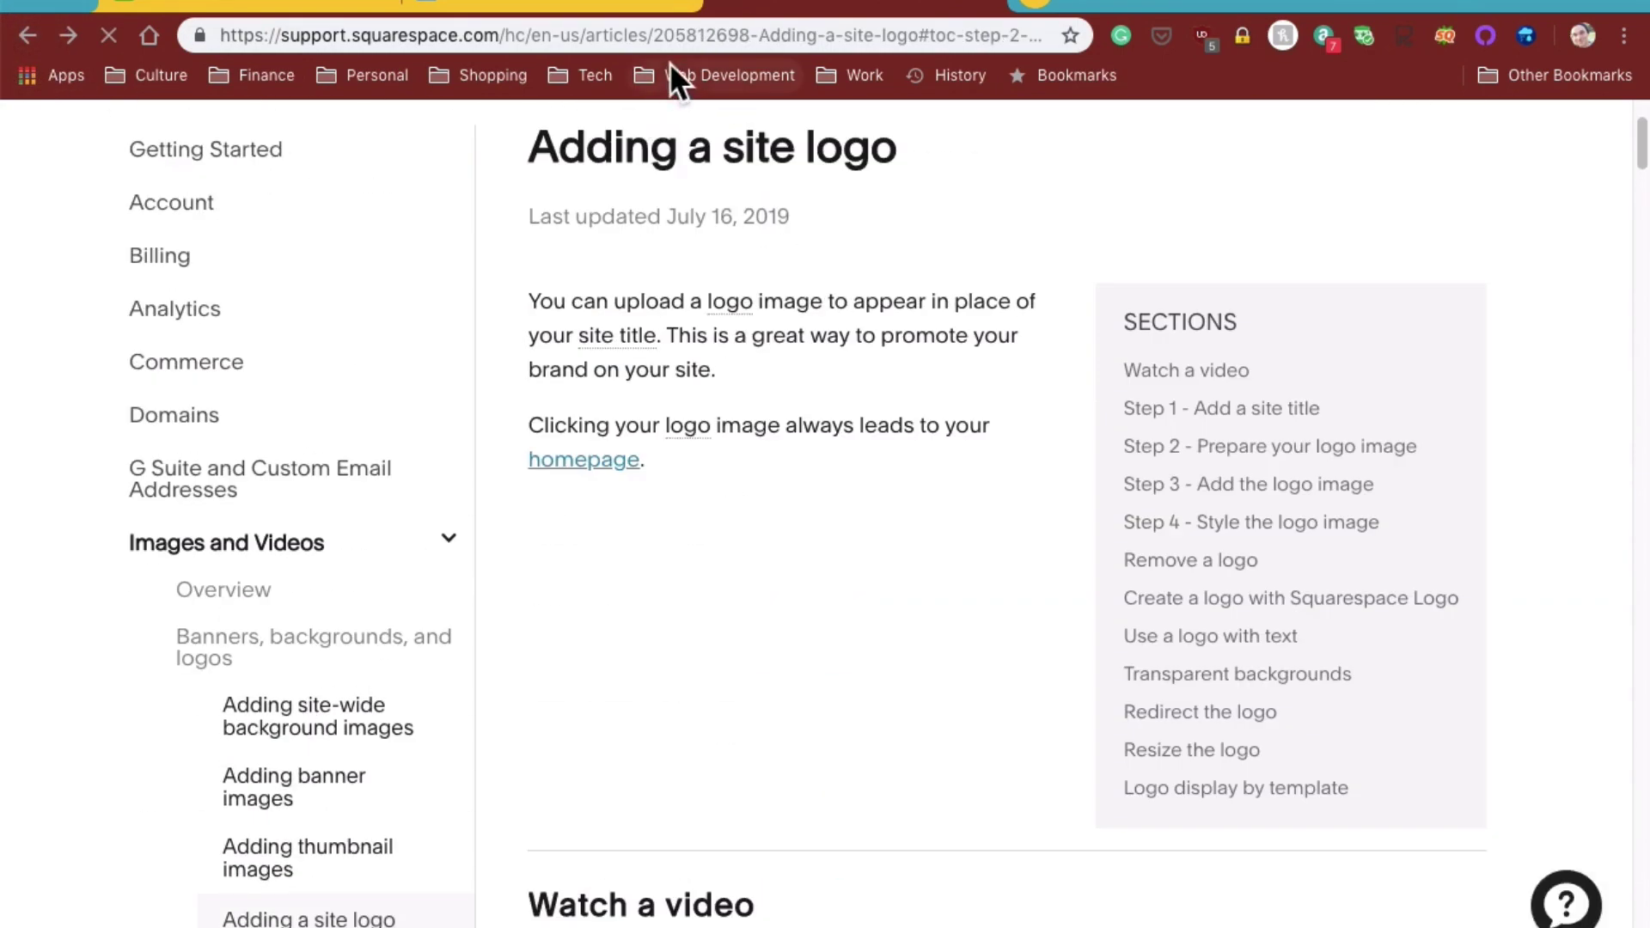
click(679, 34)
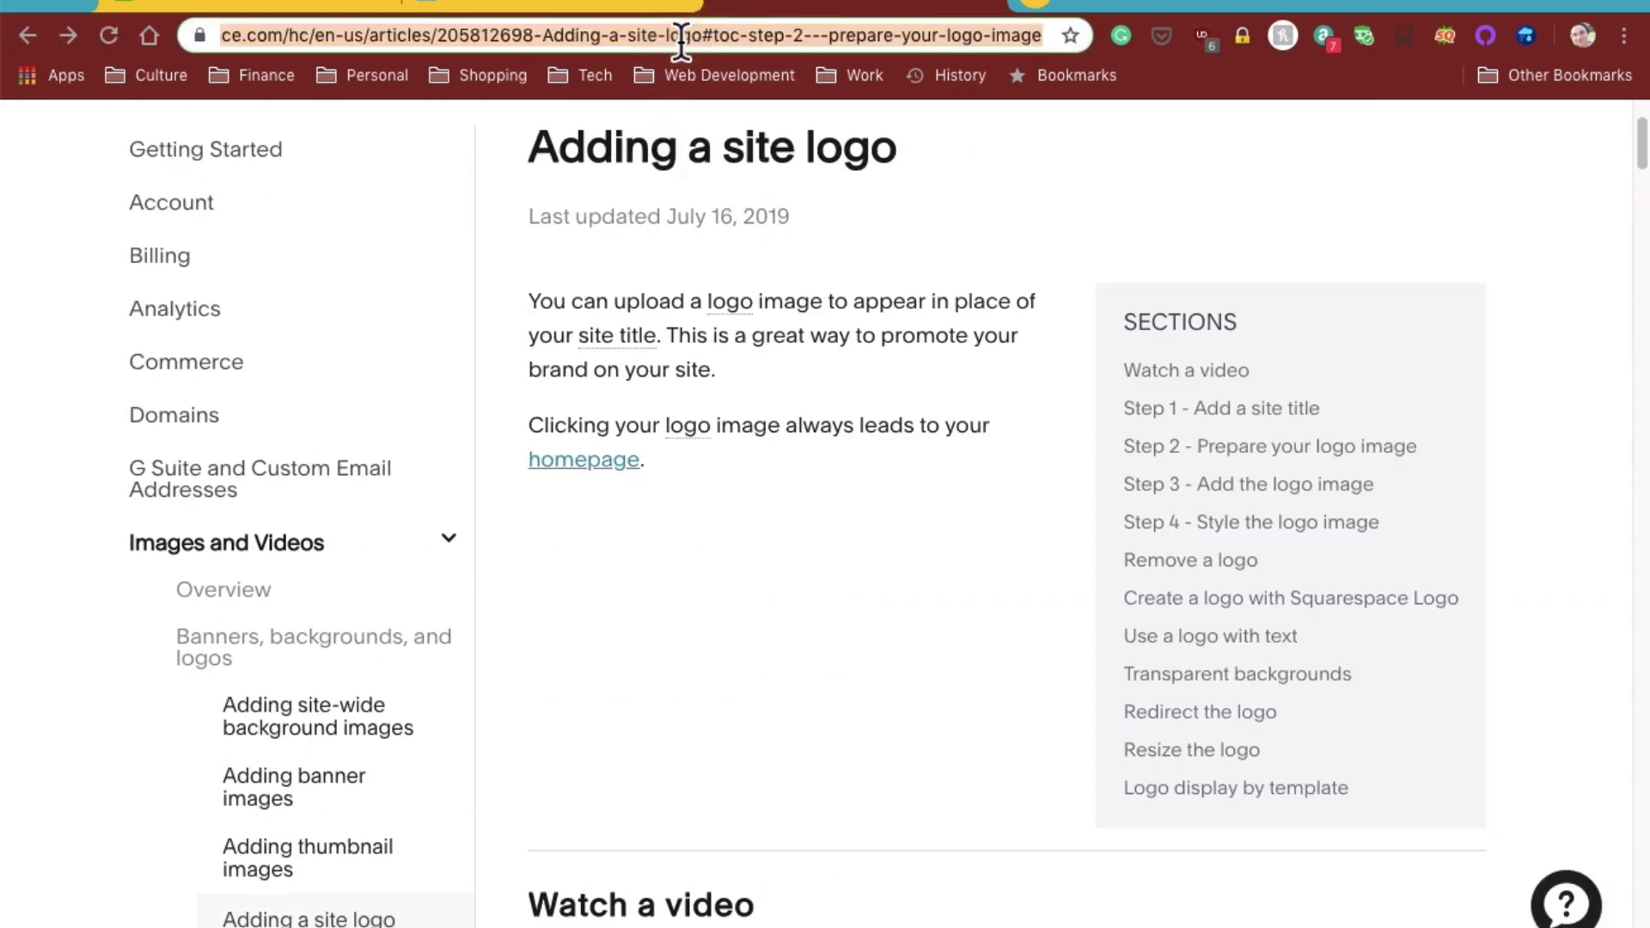